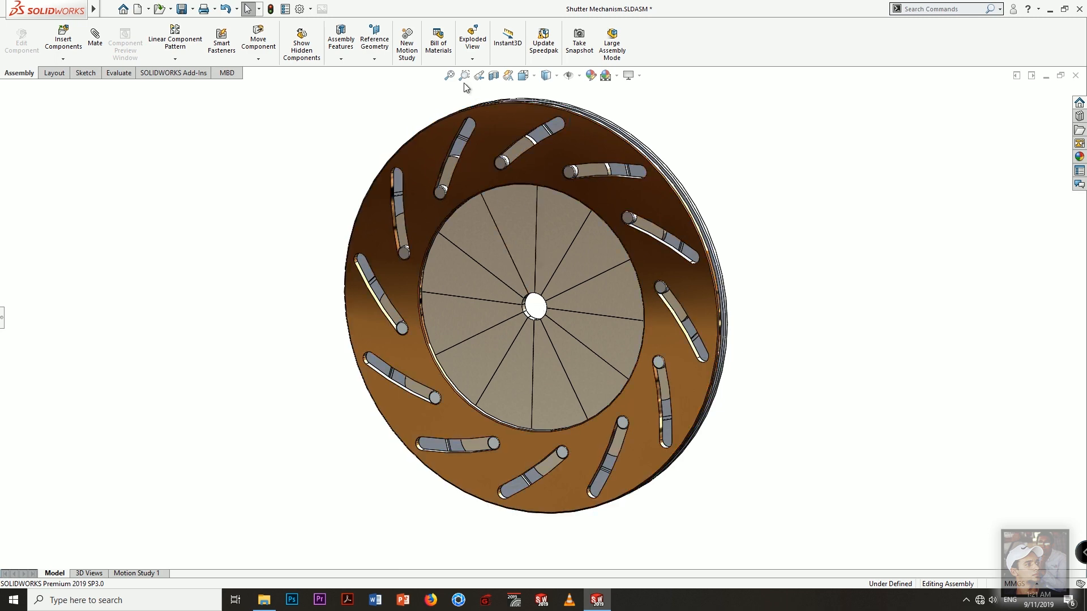
mouse_move(2, 319)
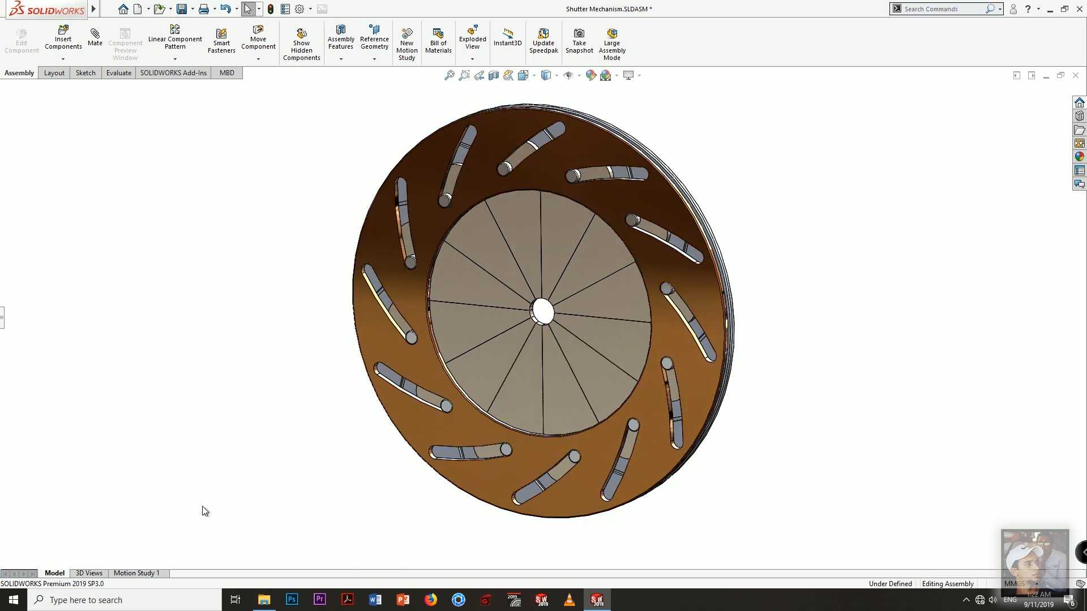
mouse_move(143, 577)
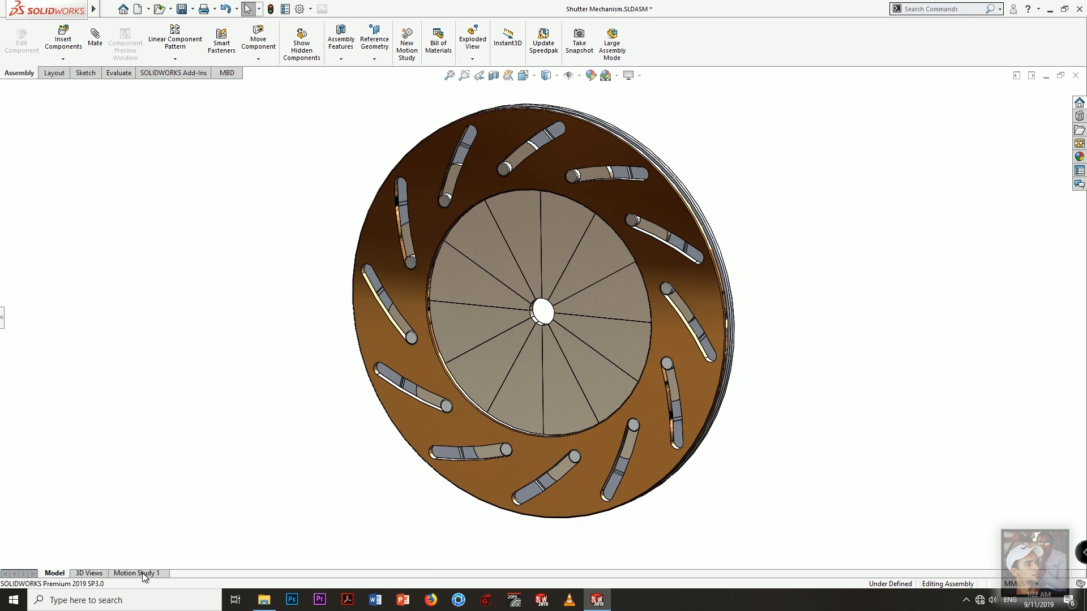
- Switch Motion Study 1 to the Basic Motion study type
left_click(141, 573)
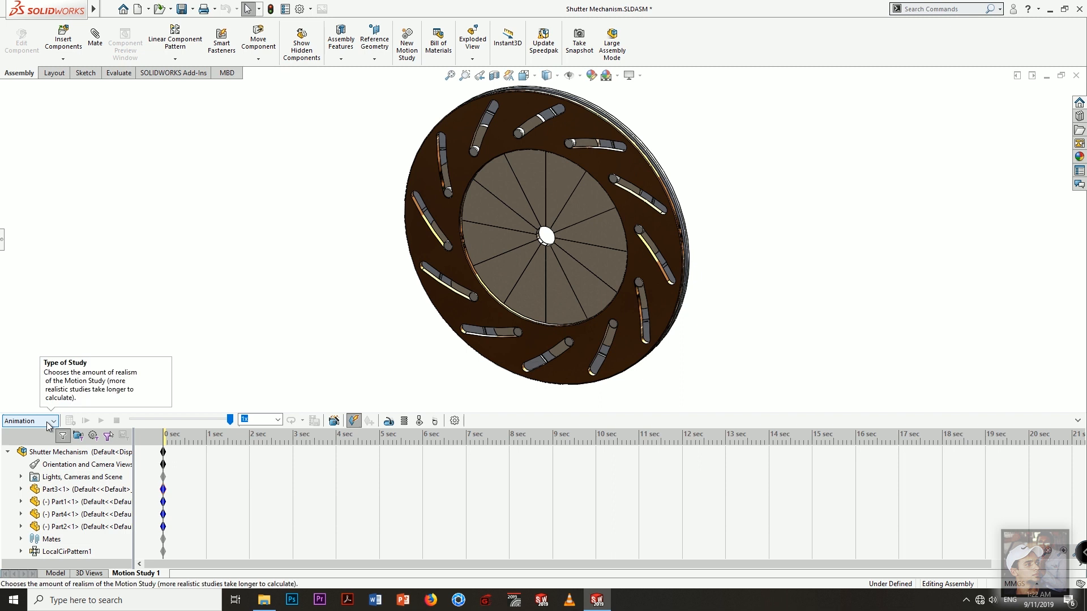
left_click(52, 420)
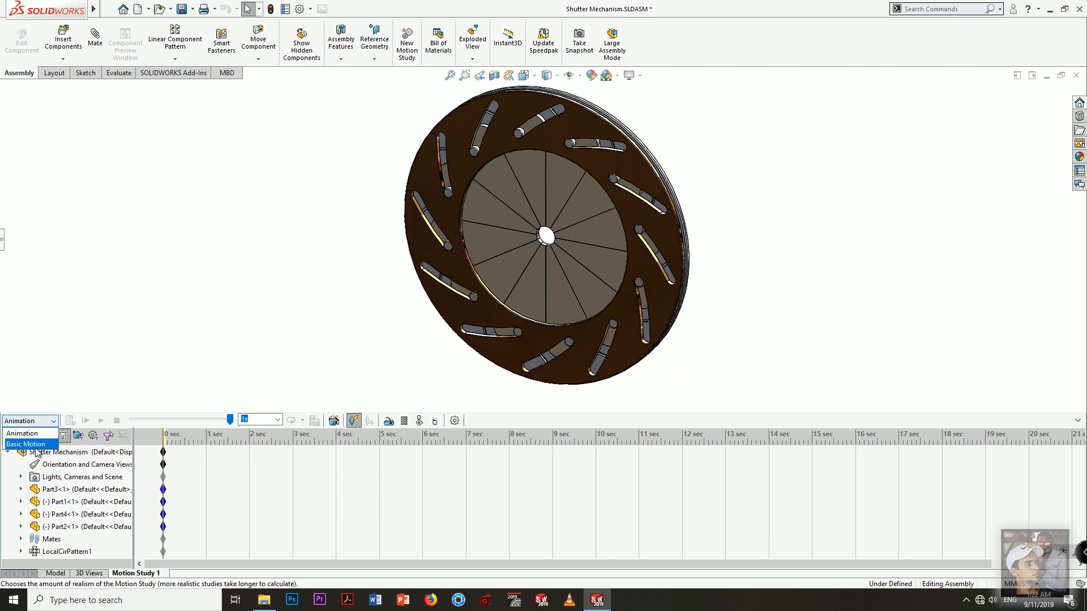
left_click(26, 444)
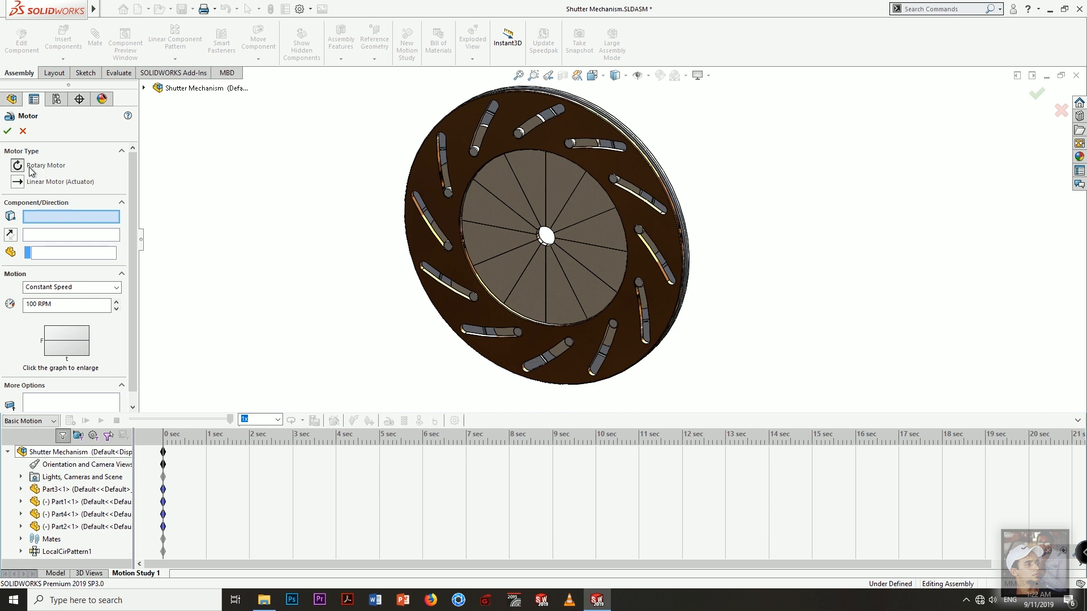
mouse_move(38, 170)
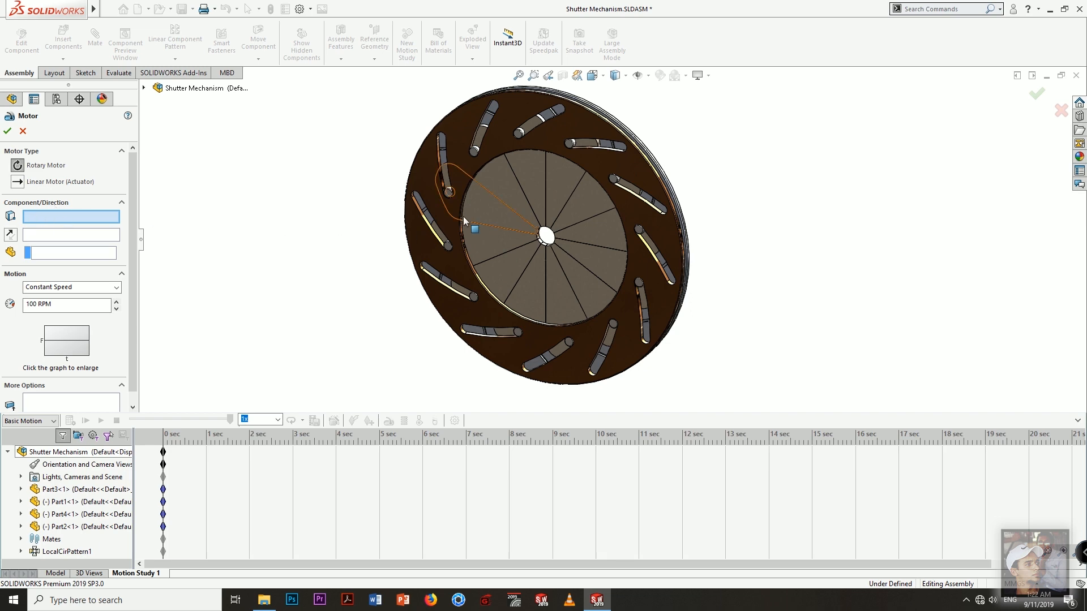
- Add a rotary motor on the outer ring face of Part2 at a constant 2 RPM
left_click(547, 233)
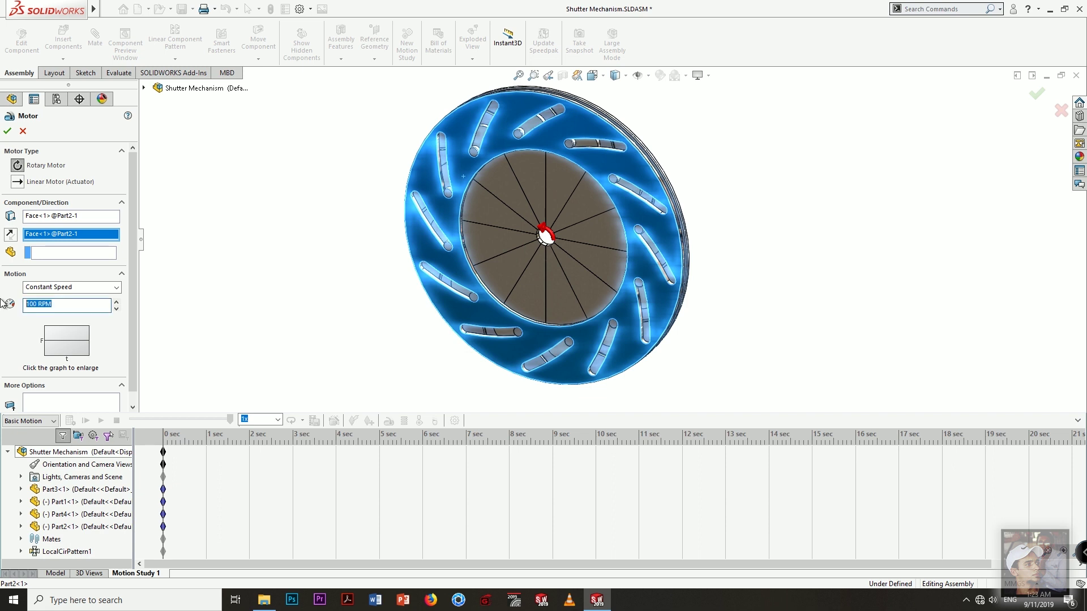
type("20 RPM")
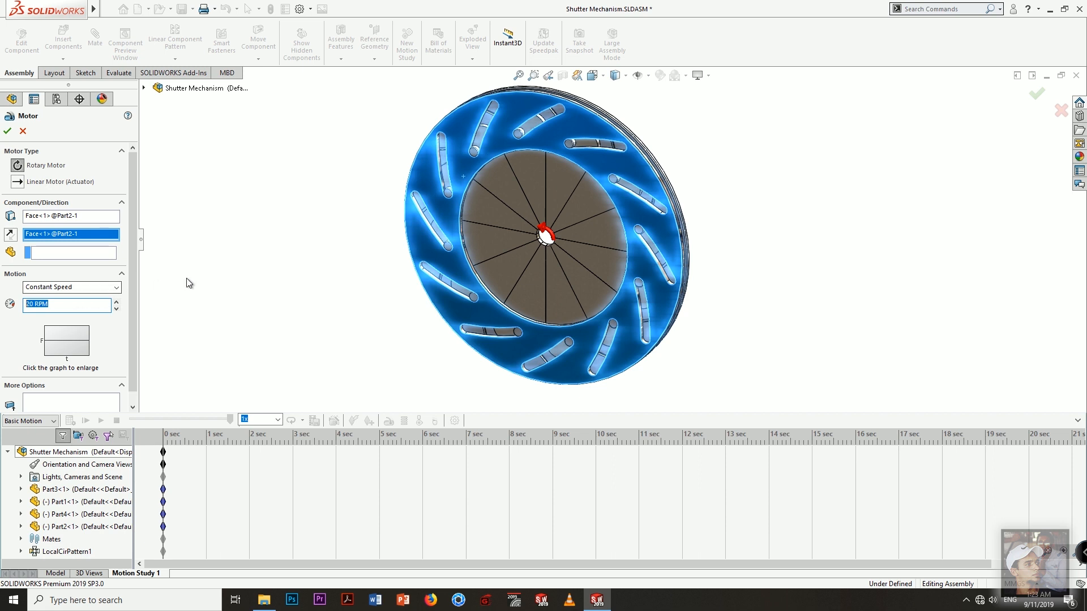
type("2 RPM")
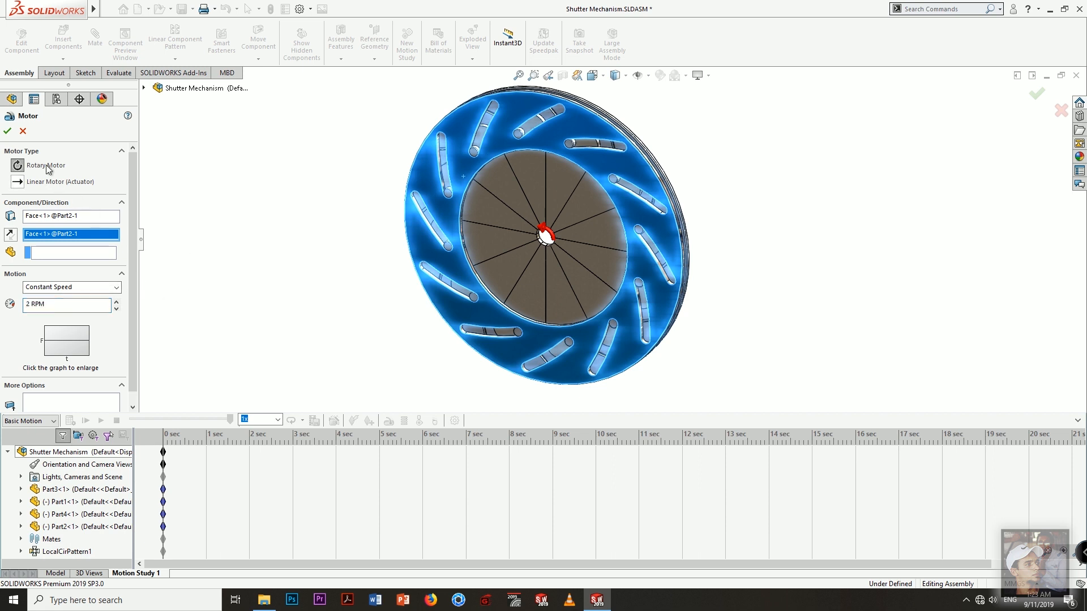
- Confirm the motor, calculate the iris-opening motion and stop playback
left_click(9, 131)
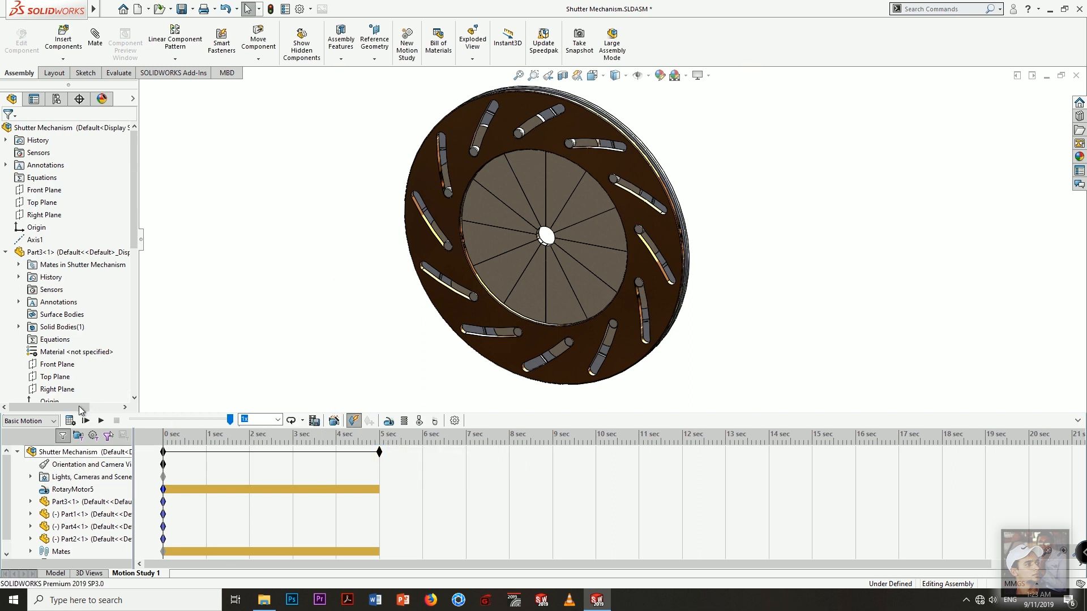
left_click(85, 420)
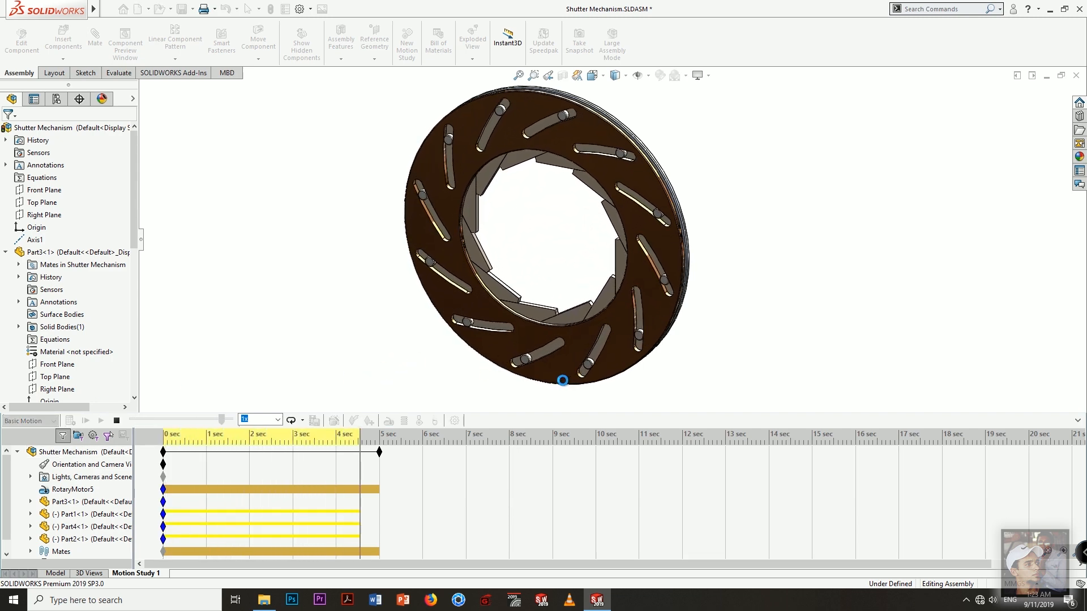
left_click(85, 420)
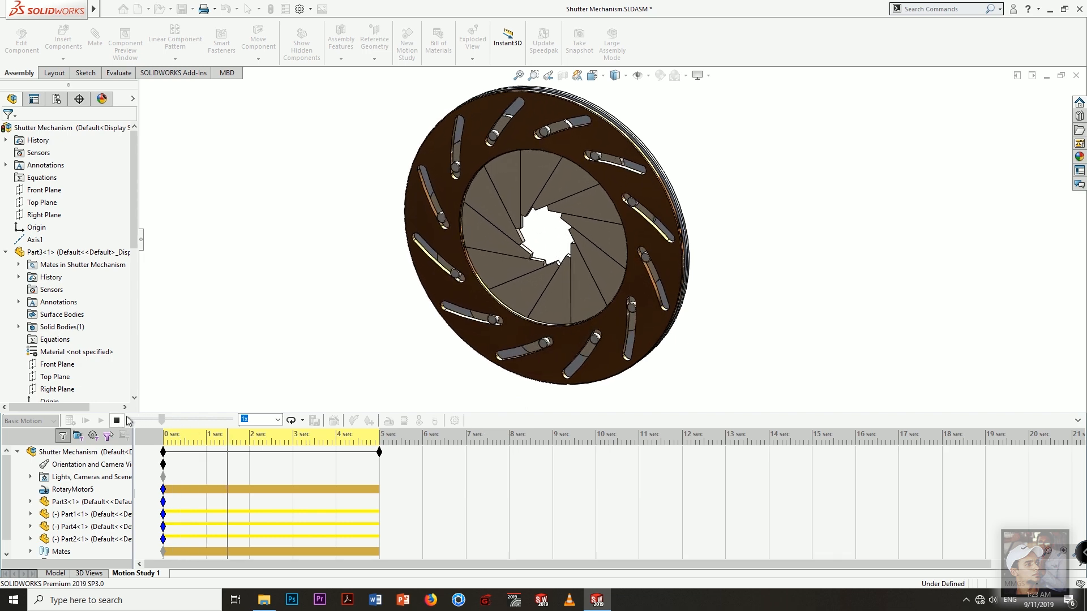
left_click(100, 420)
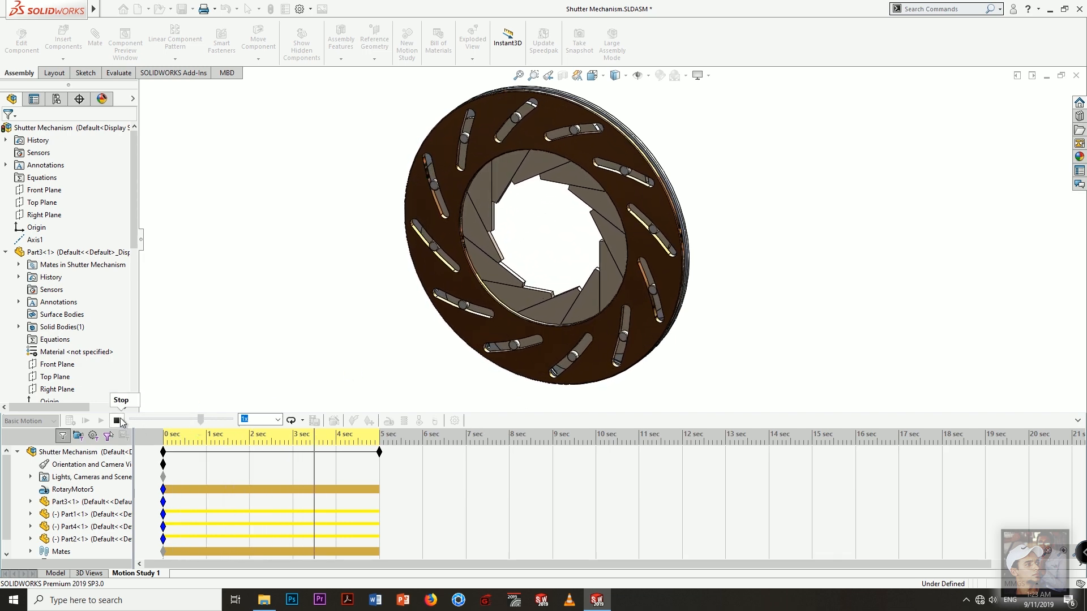
- Drag the end key from 5 sec to just under 4 seconds
left_click(116, 420)
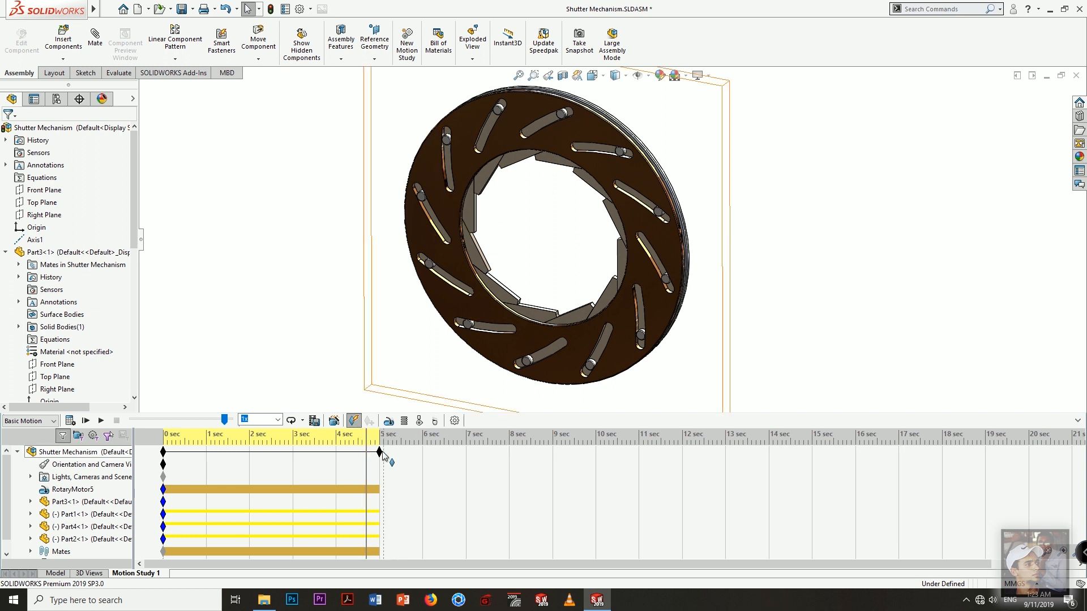
mouse_move(382, 456)
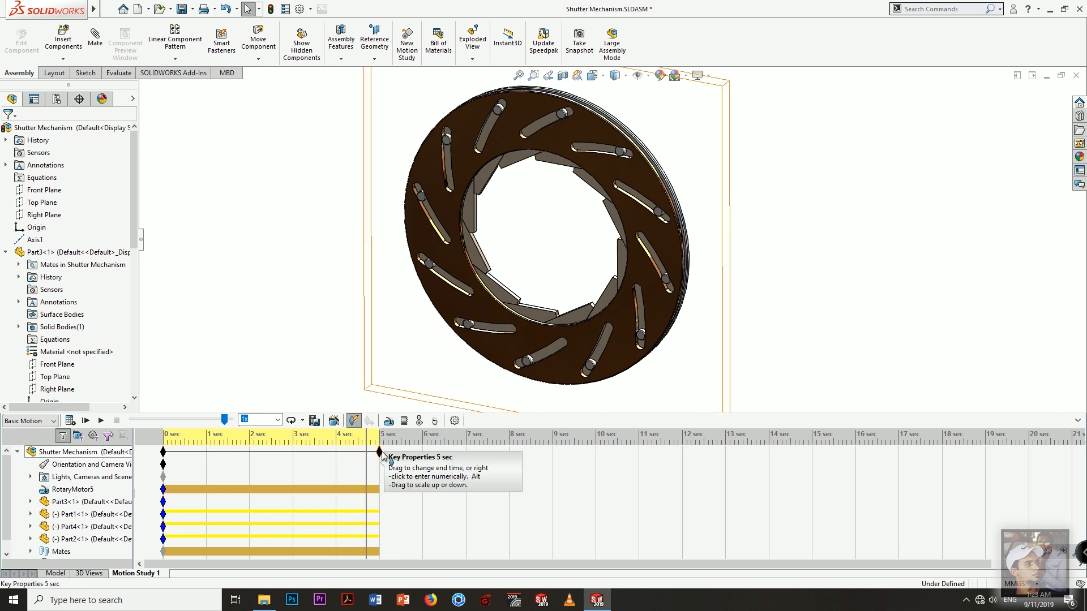
left_click_drag(379, 461, 346, 461)
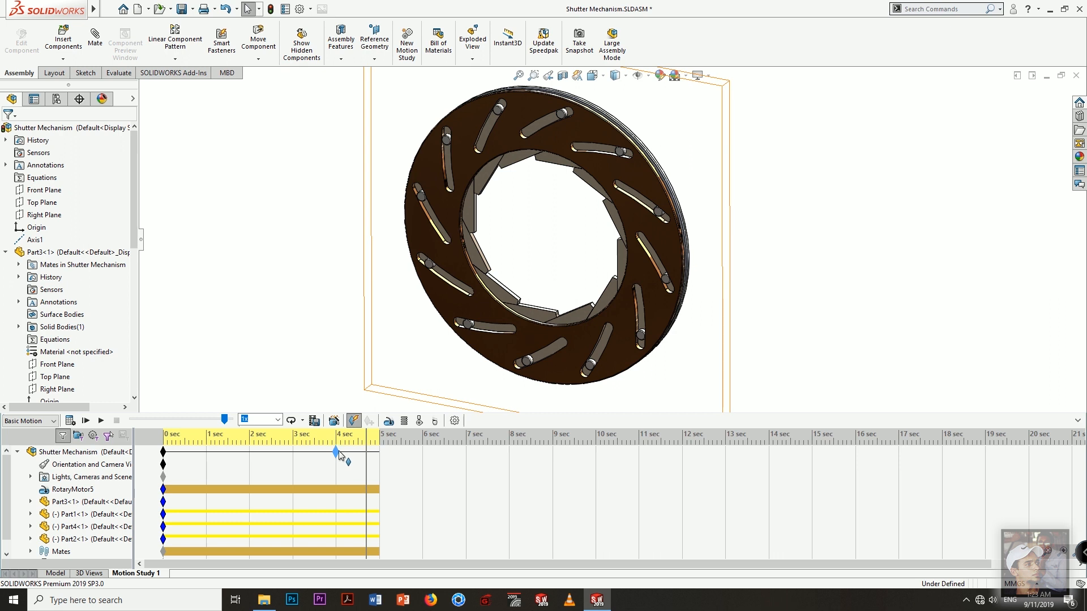
left_click_drag(346, 458, 335, 452)
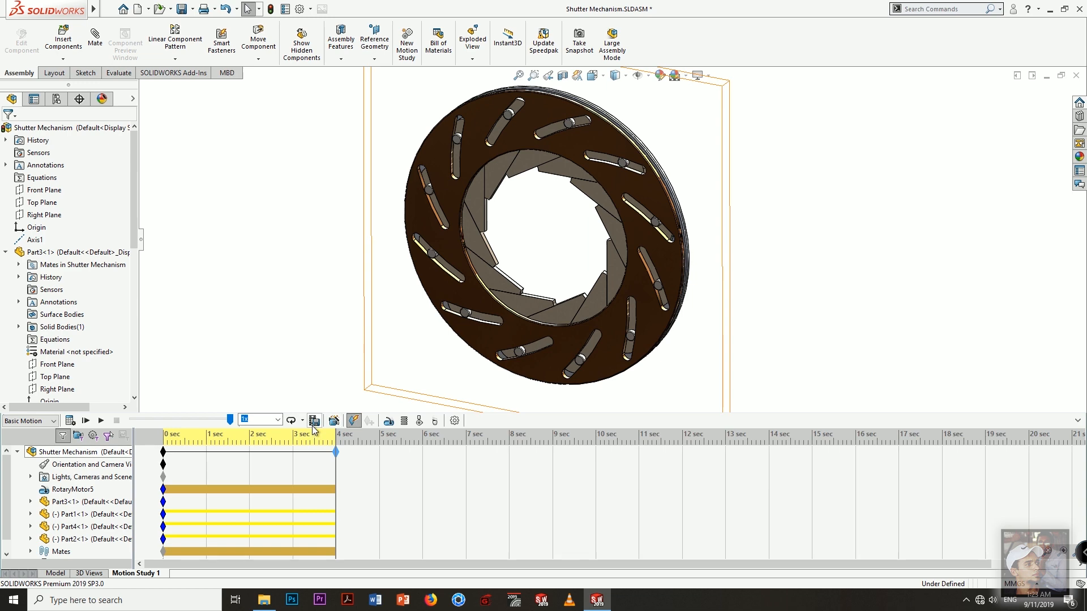
mouse_move(315, 422)
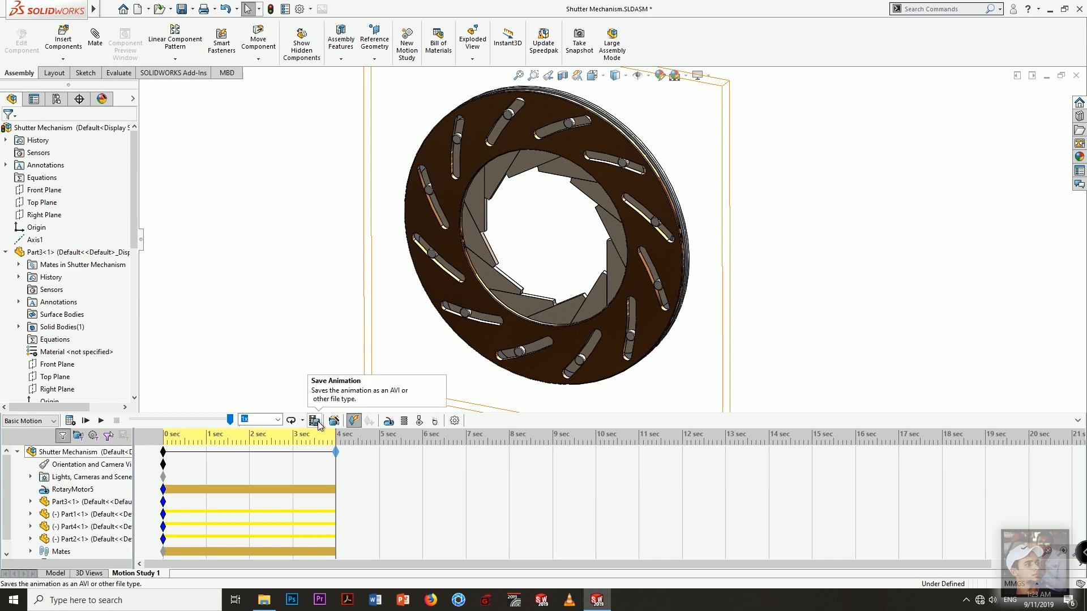
- Save the animation as Shutter Mechanism.avi at 16:9, 30 frames per second
left_click(315, 421)
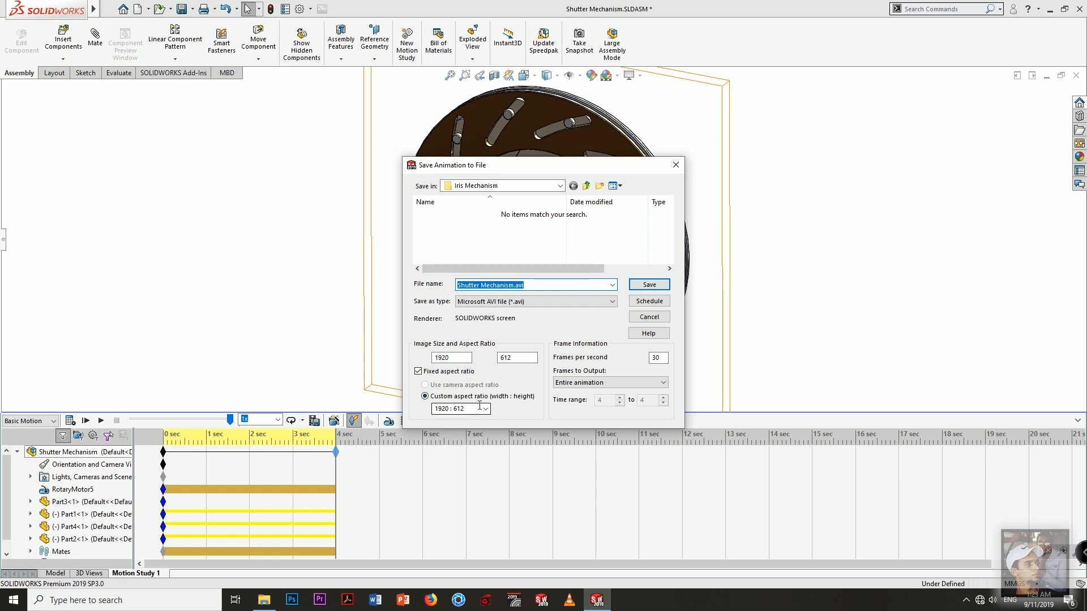
left_click(484, 407)
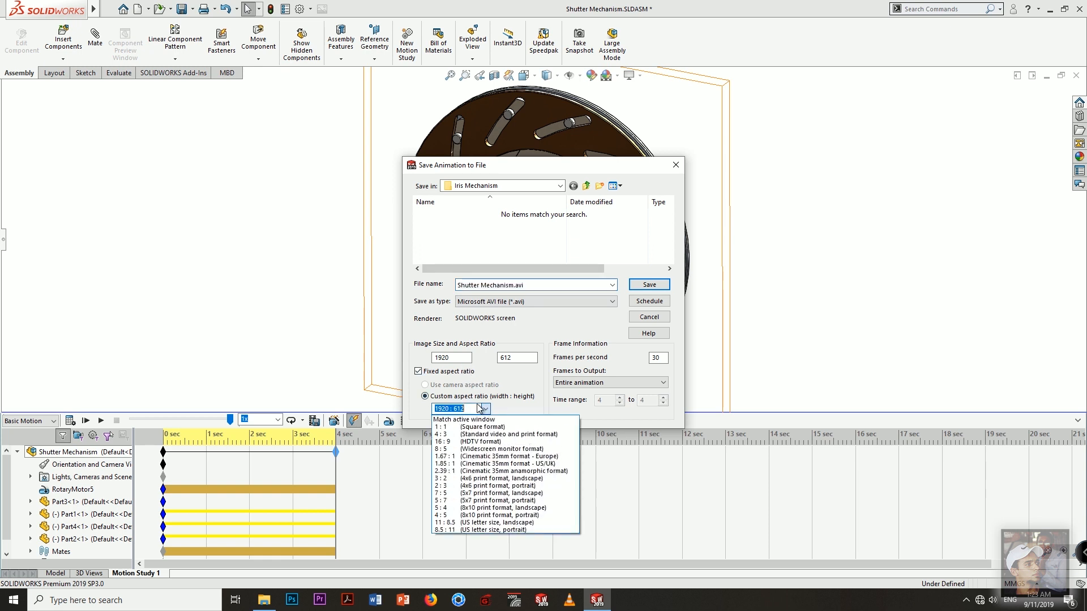
left_click(448, 441)
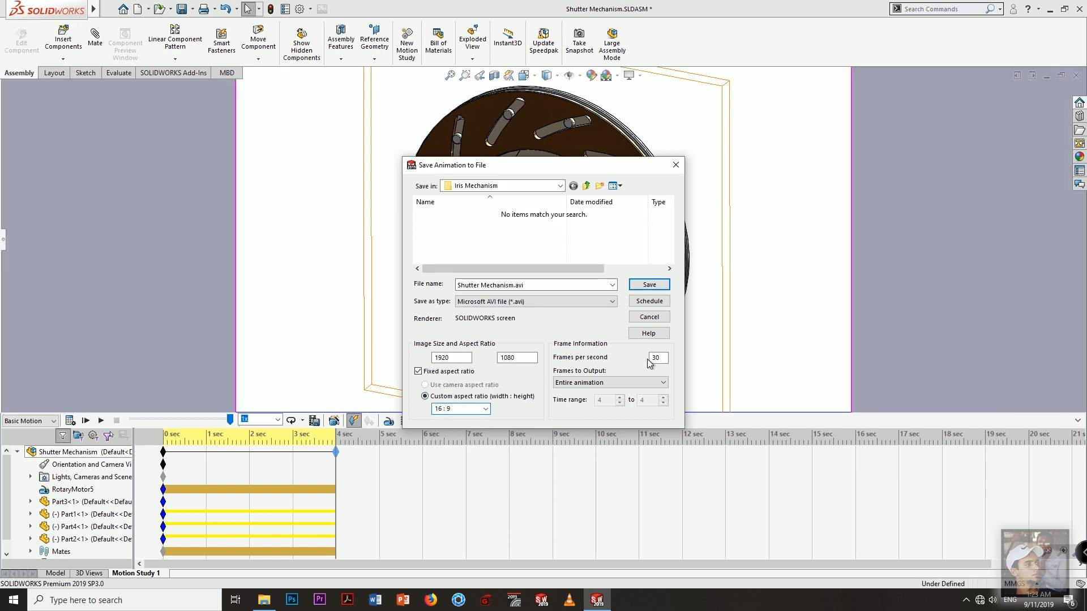
left_click(658, 358)
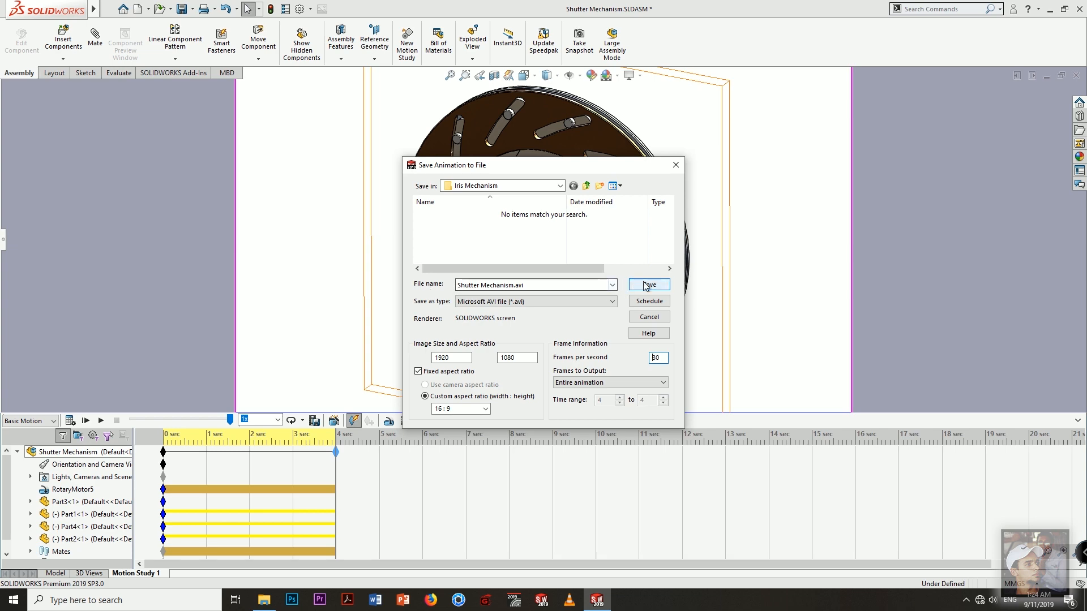
left_click(649, 284)
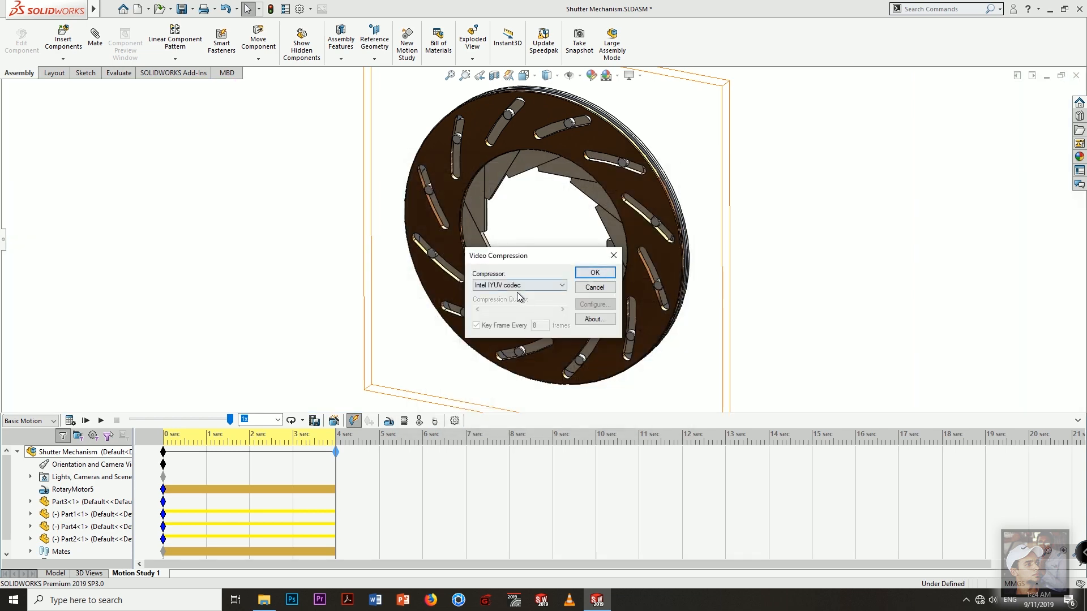
- Choose Full Frames (Uncompressed) compression and render the AVI
left_click(563, 285)
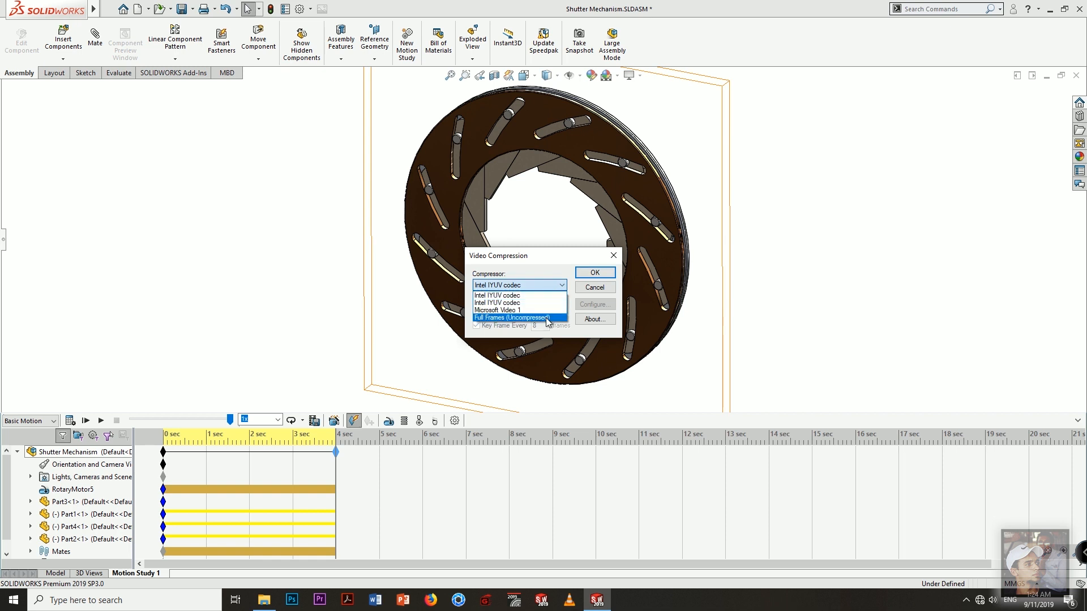
left_click(509, 317)
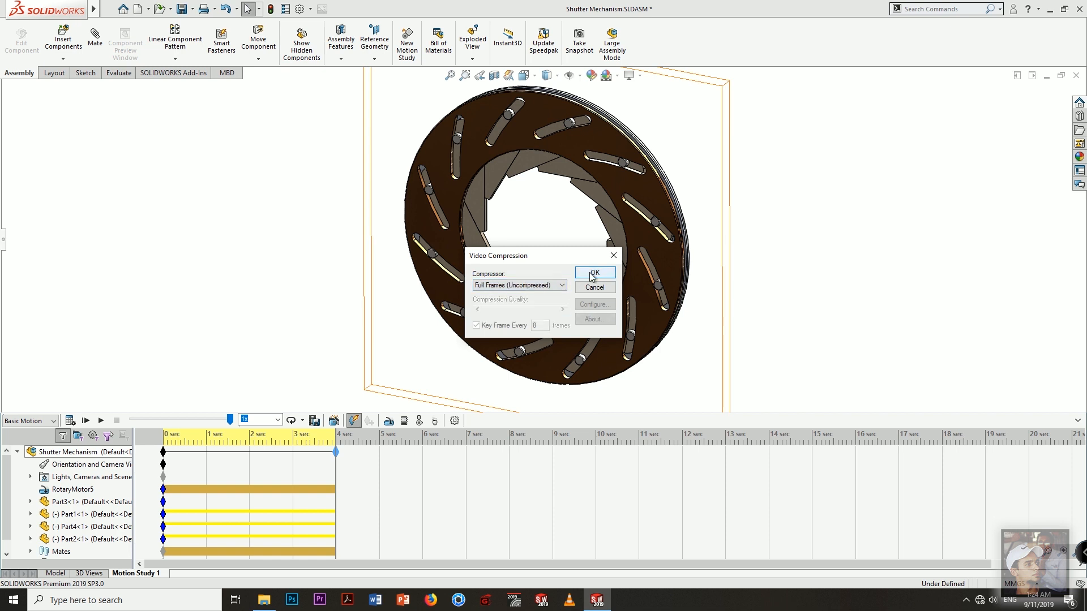
left_click(594, 273)
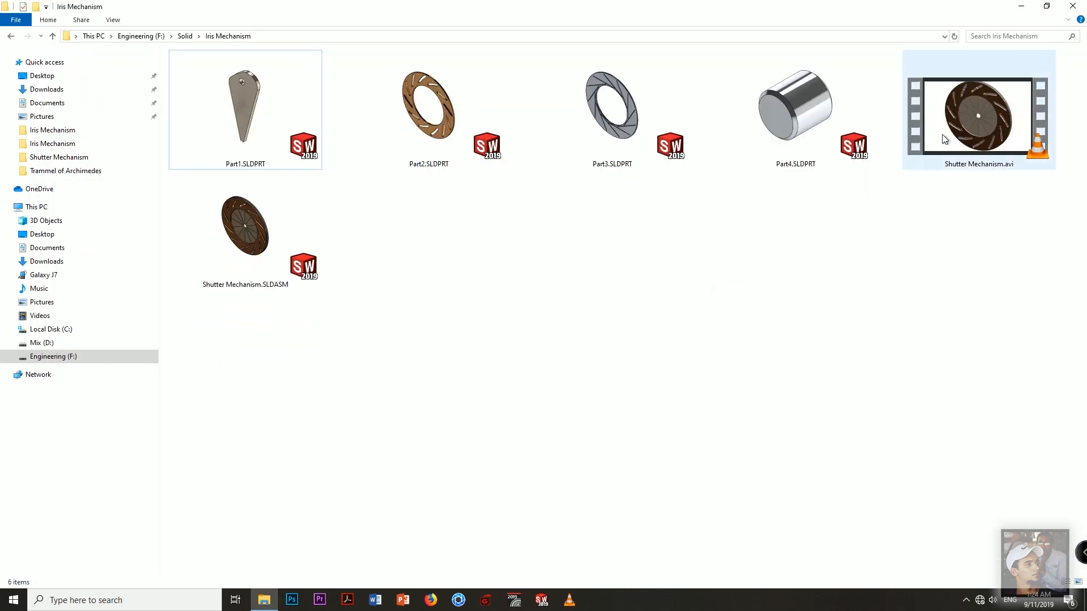
- Play the exported Shutter Mechanism.avi from the Iris Mechanism folder
double_click(976, 113)
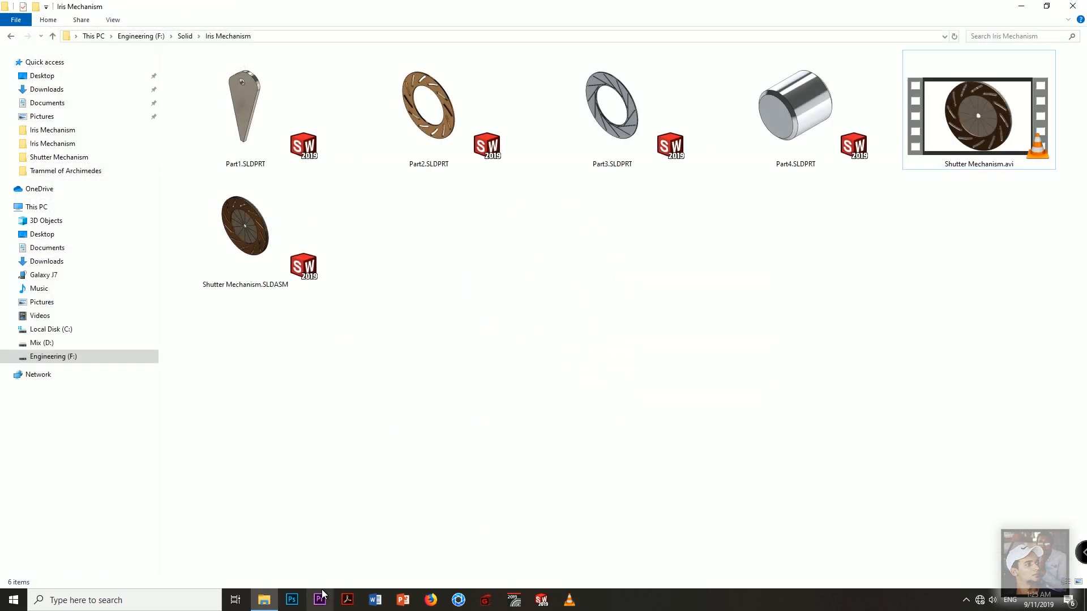
mouse_move(319, 600)
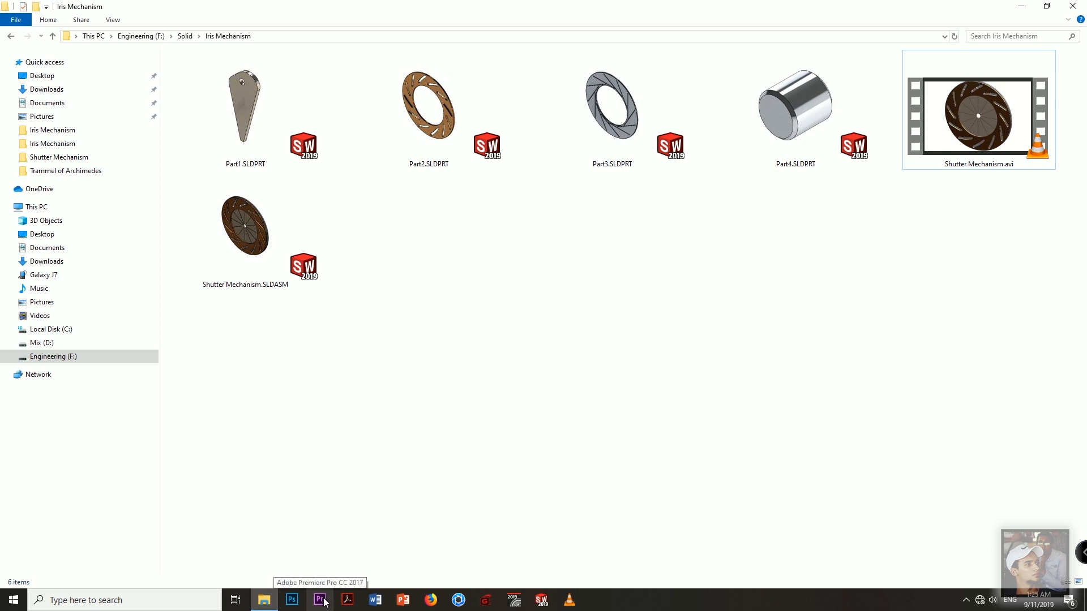
- Launch Premiere Pro and start a new project named Iris Mech
left_click(319, 600)
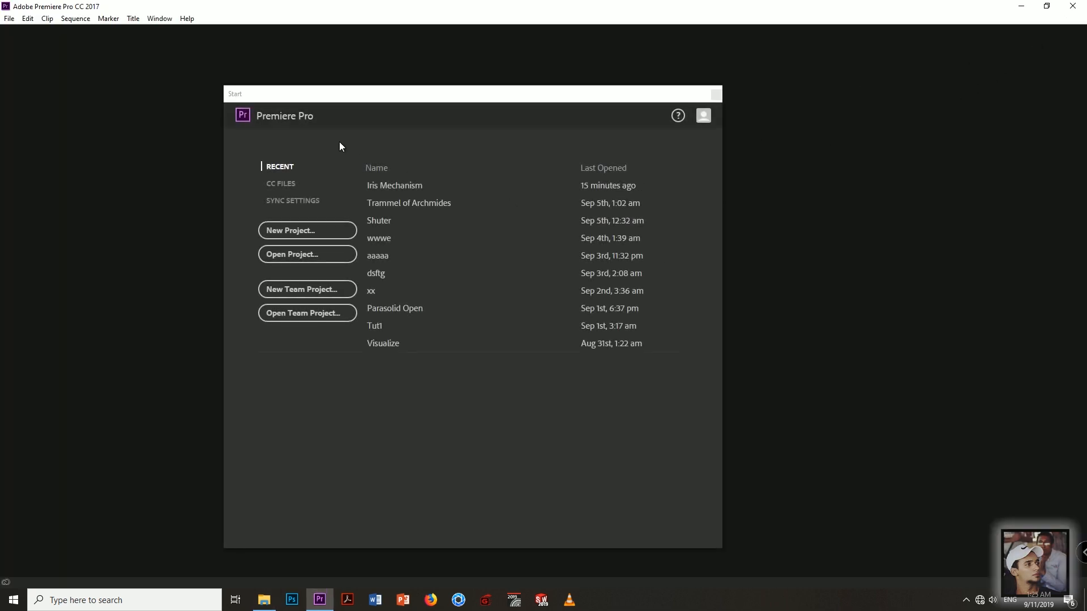
left_click(307, 231)
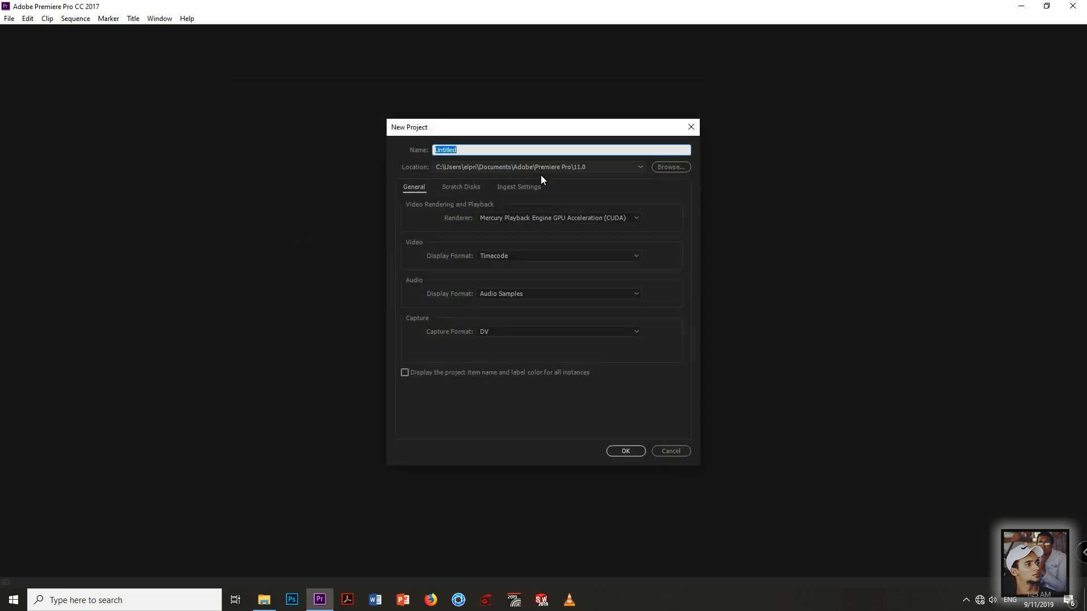
mouse_move(9, 597)
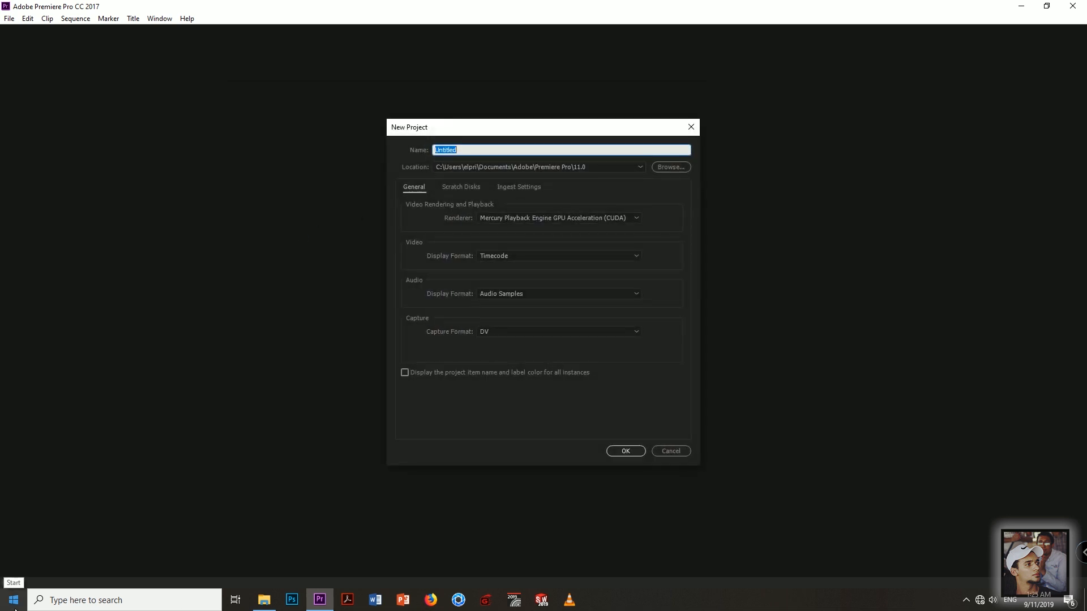
type("Iris")
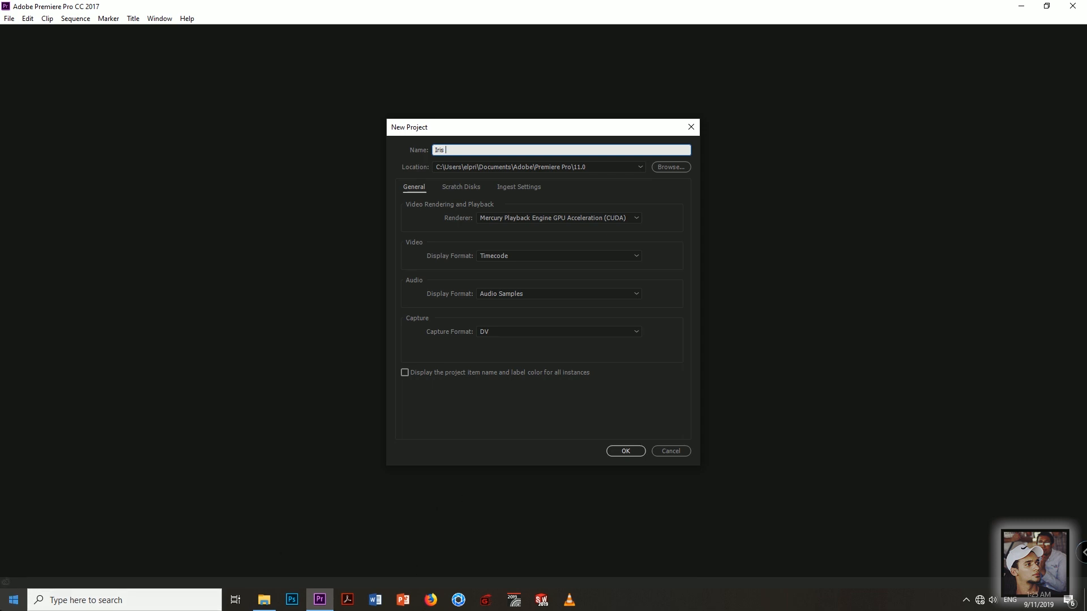
type("Mech.")
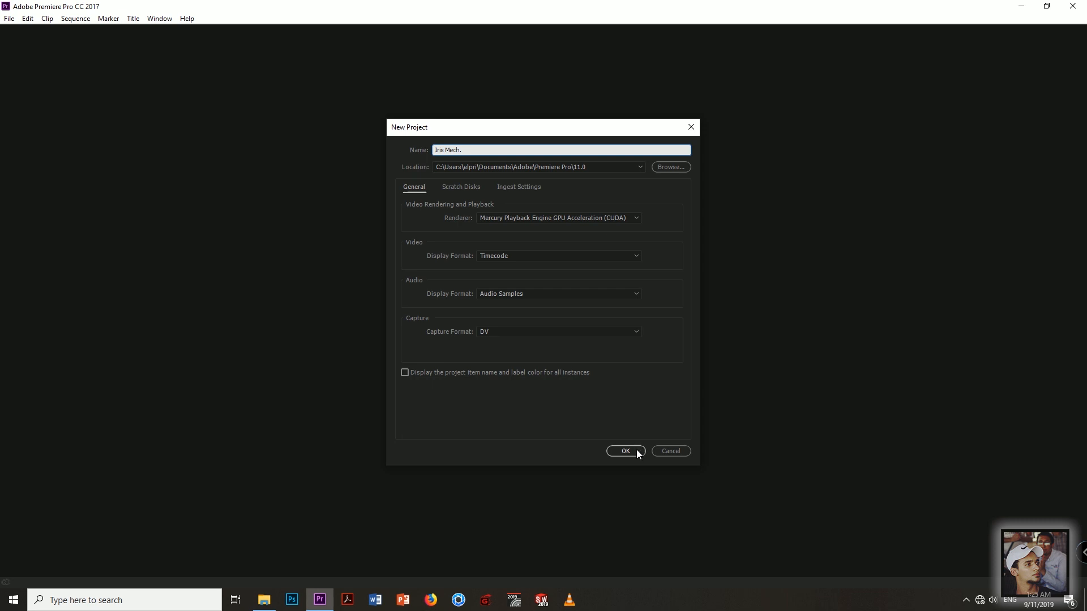
- Create the project and drop Shutter Mechanism.avi onto the timeline as a new sequence
left_click(625, 451)
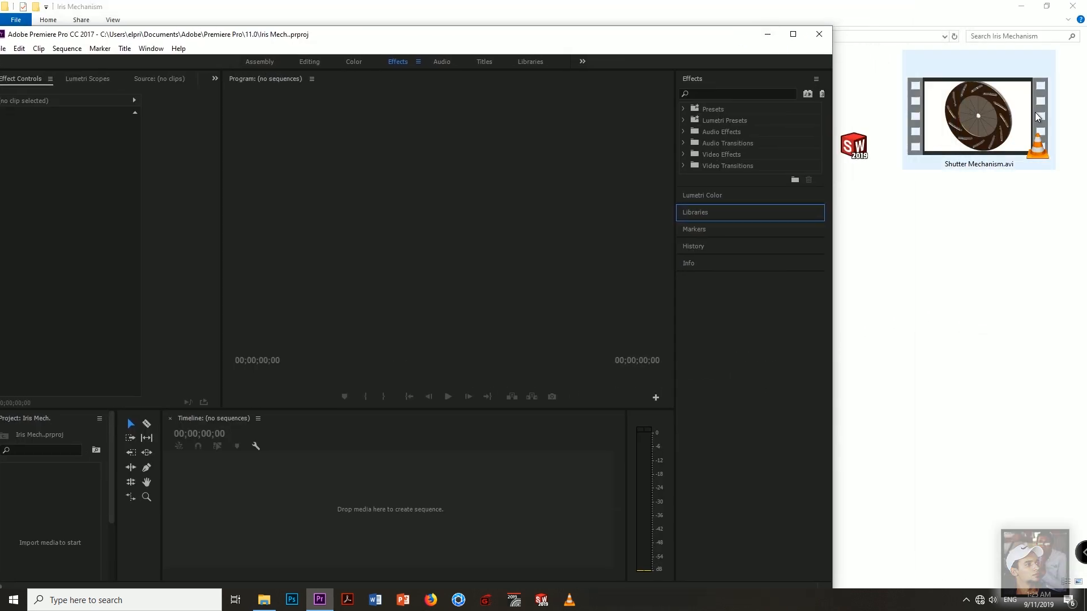
left_click_drag(974, 115, 353, 496)
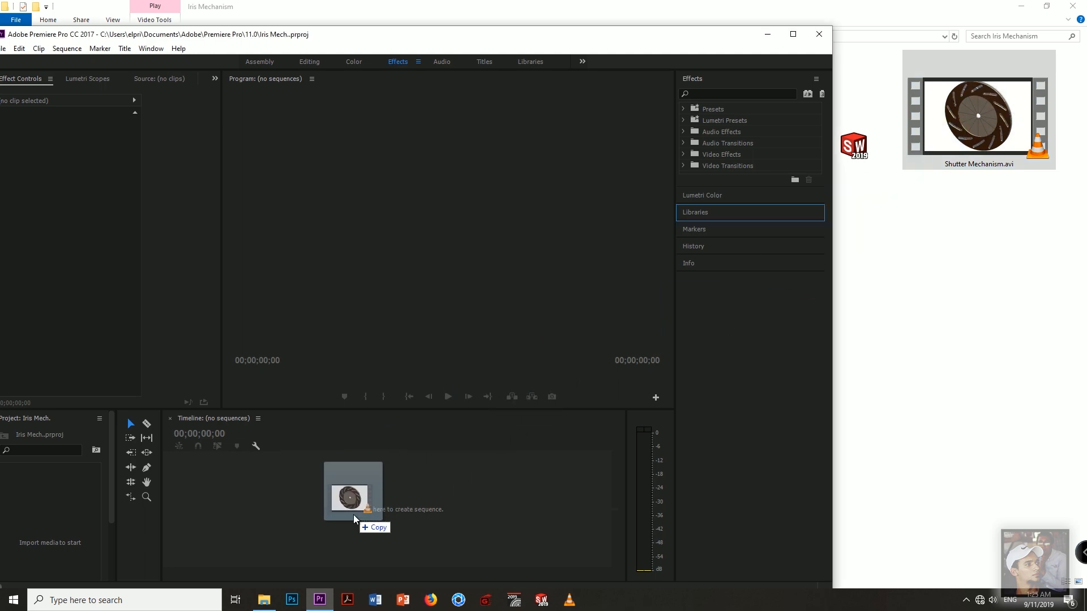
left_click_drag(350, 493, 375, 500)
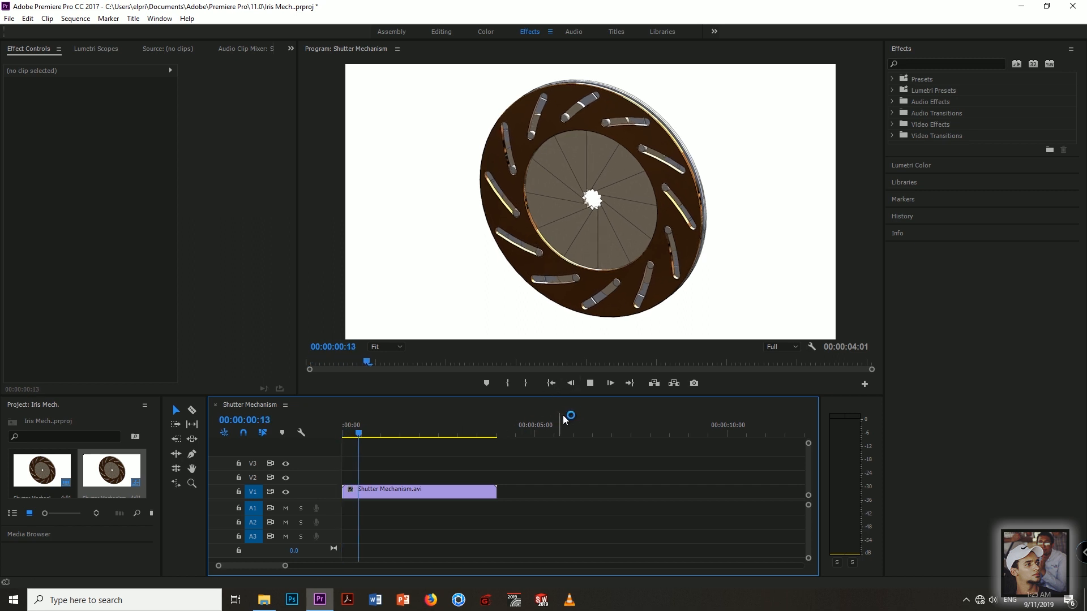
left_click(434, 432)
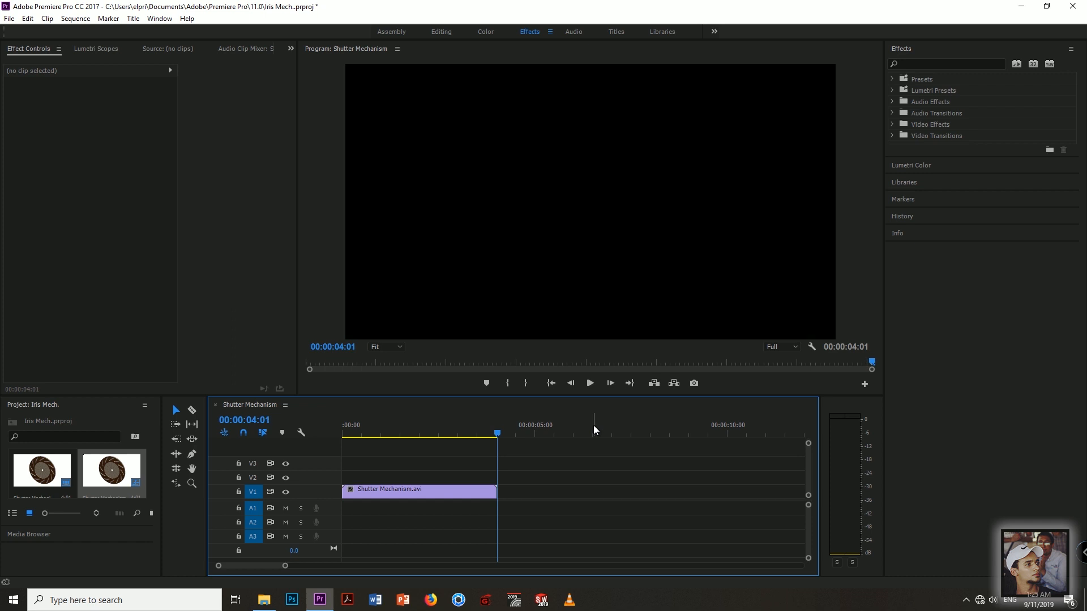
left_click(590, 383)
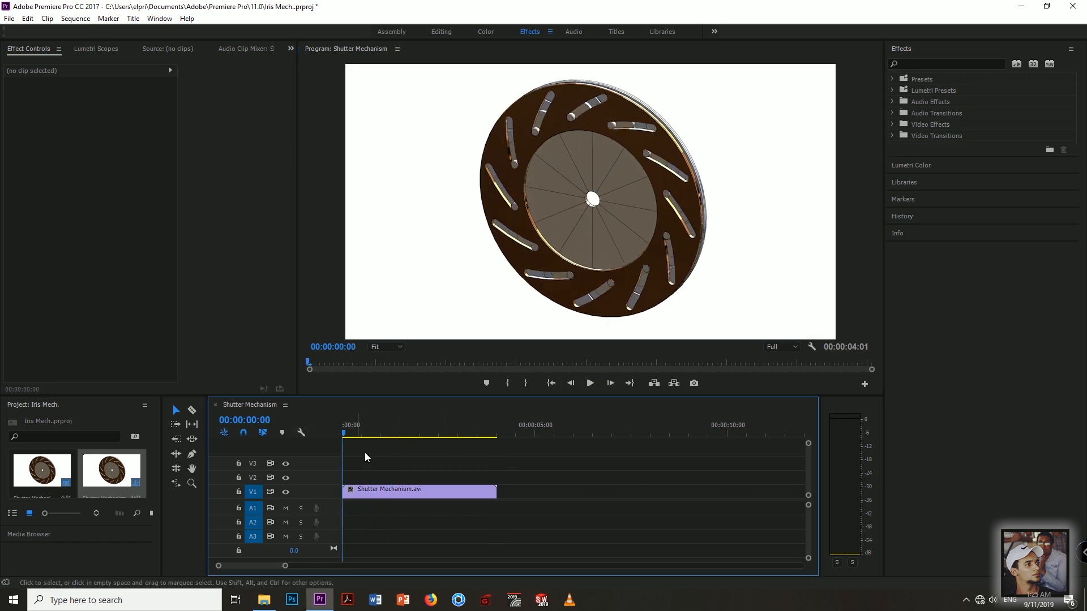
- Copy the clip and paste a second copy directly after the first
left_click(419, 492)
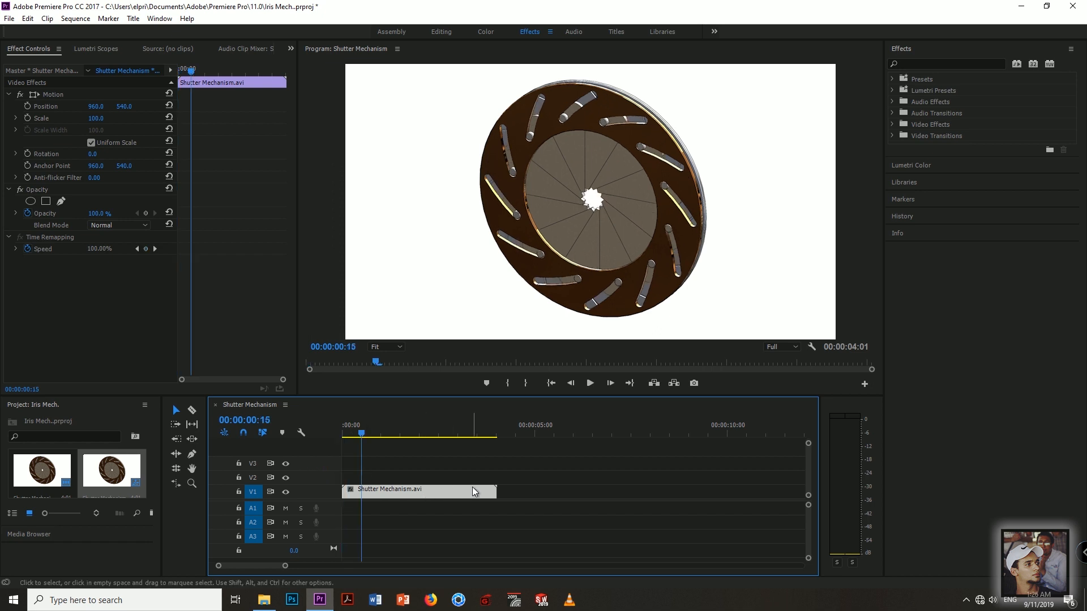
right_click(472, 490)
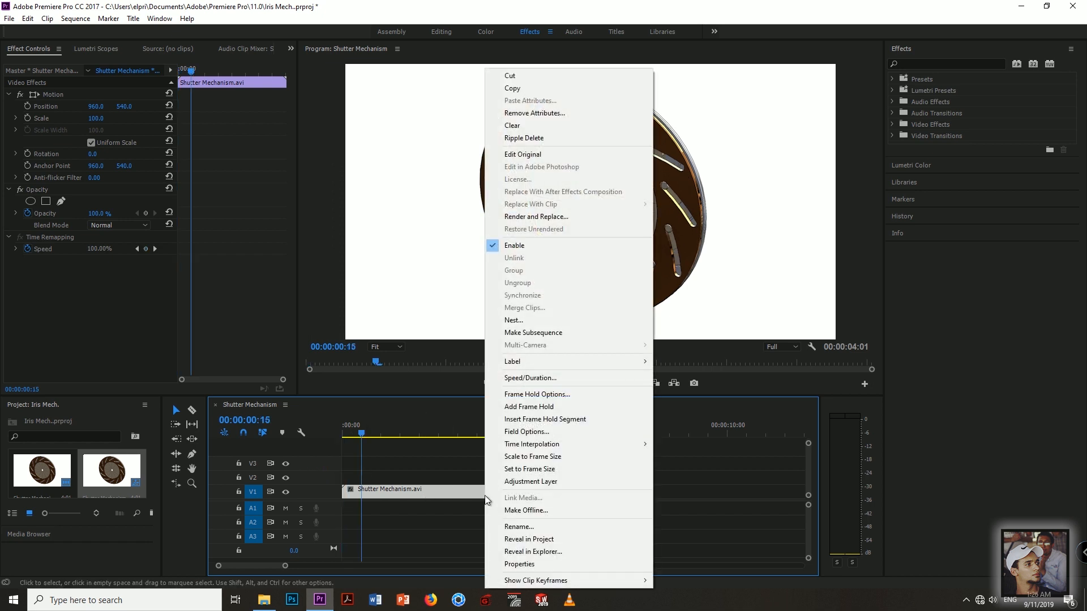
mouse_move(543, 122)
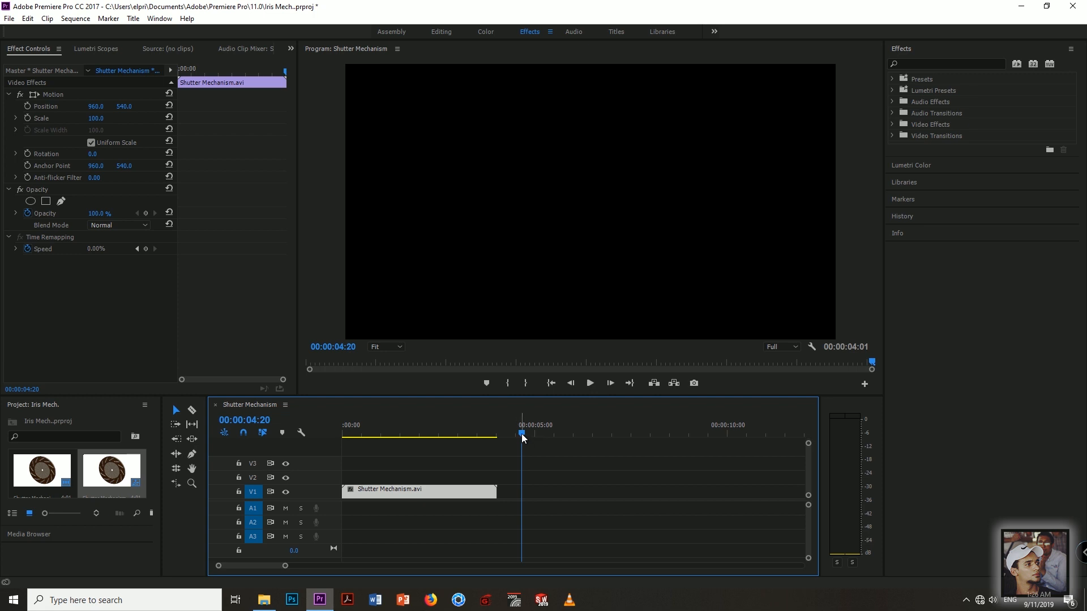
mouse_move(543, 459)
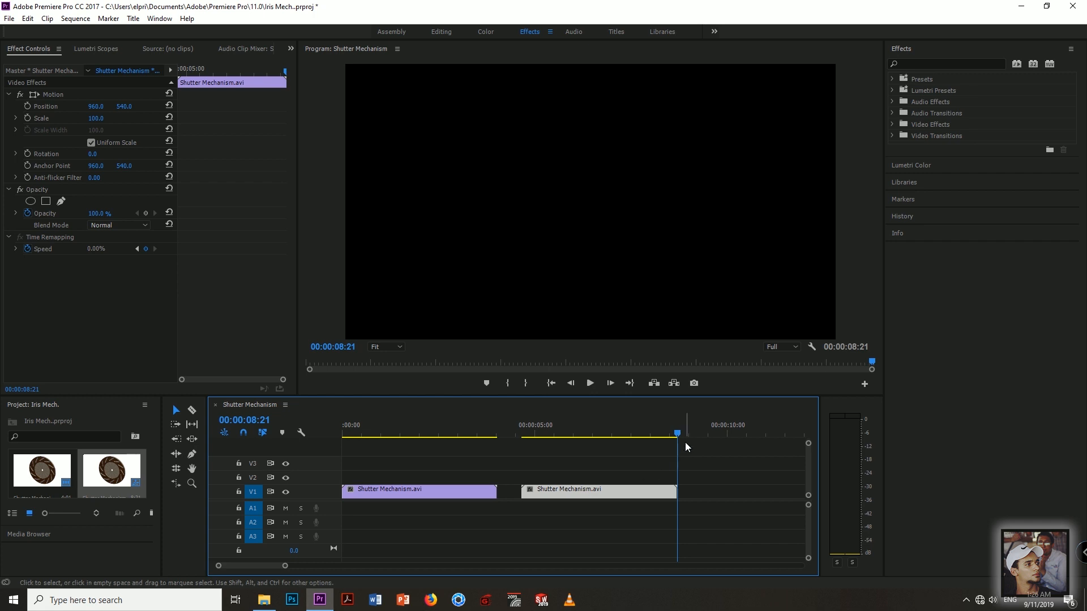
left_click_drag(568, 490, 588, 491)
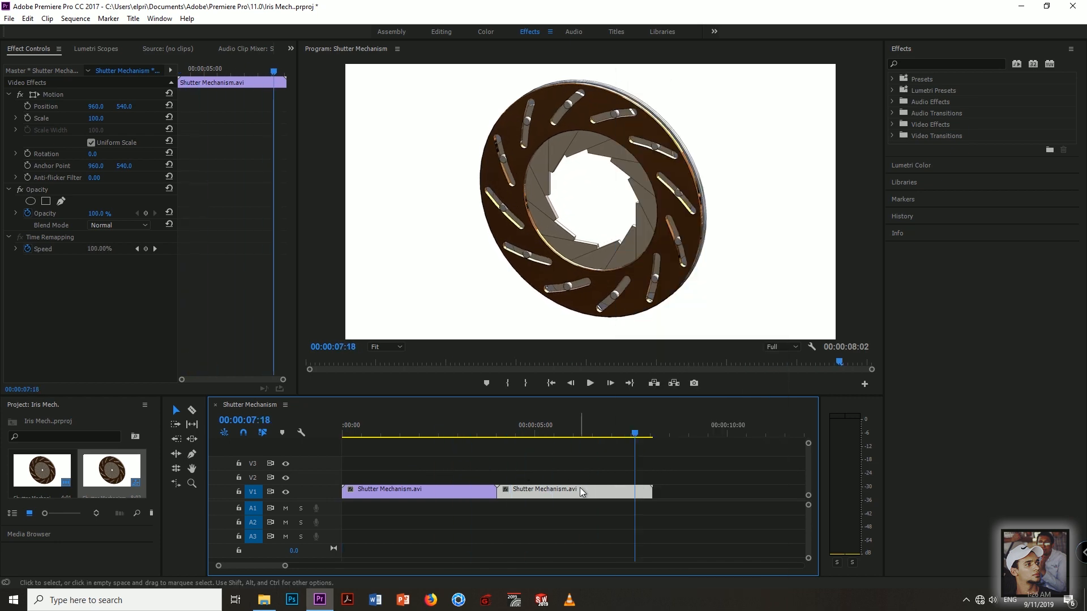
- Set the second clip to Reverse Speed (-100%) so the iris closes, and check playback
right_click(582, 490)
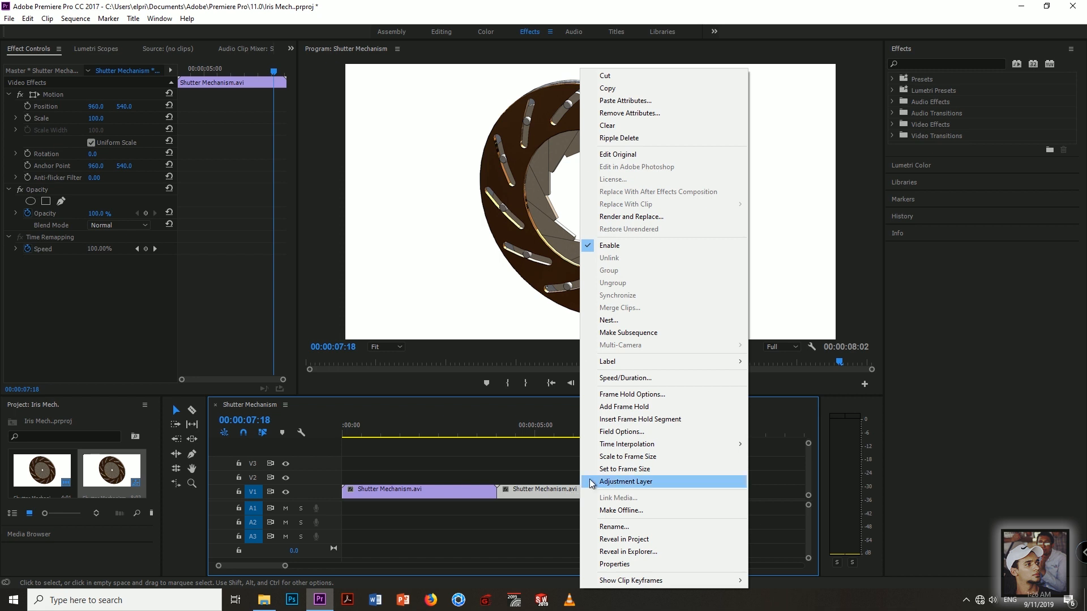
mouse_move(640, 378)
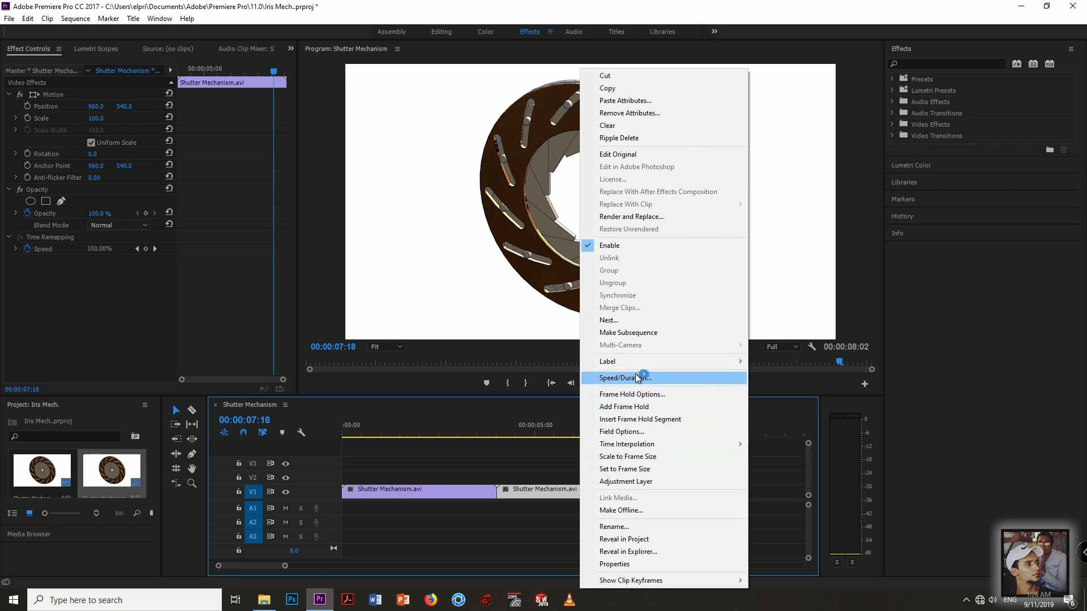
left_click(623, 378)
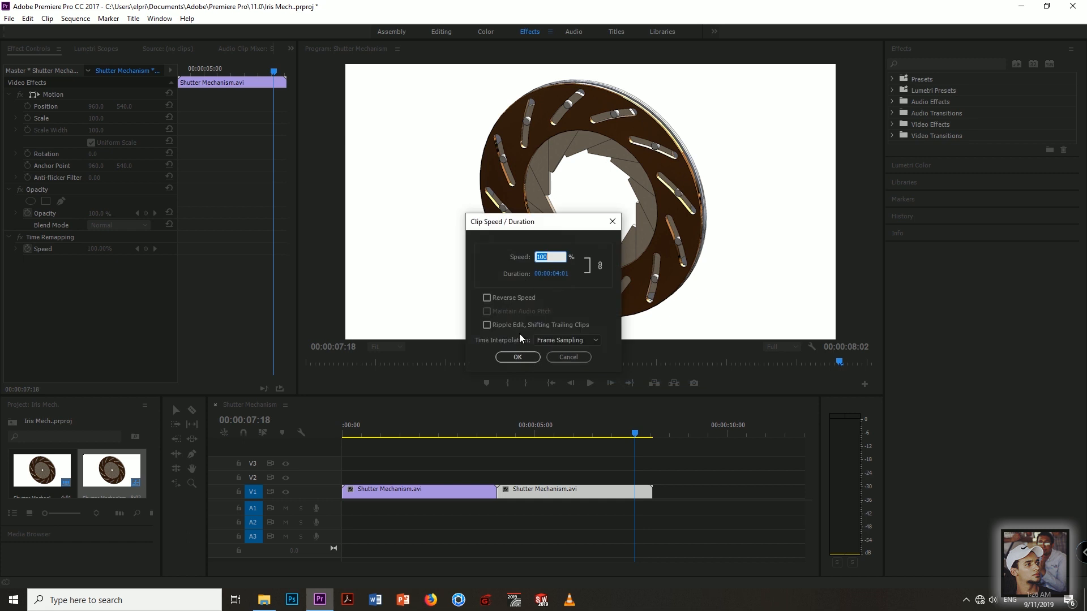
left_click(487, 298)
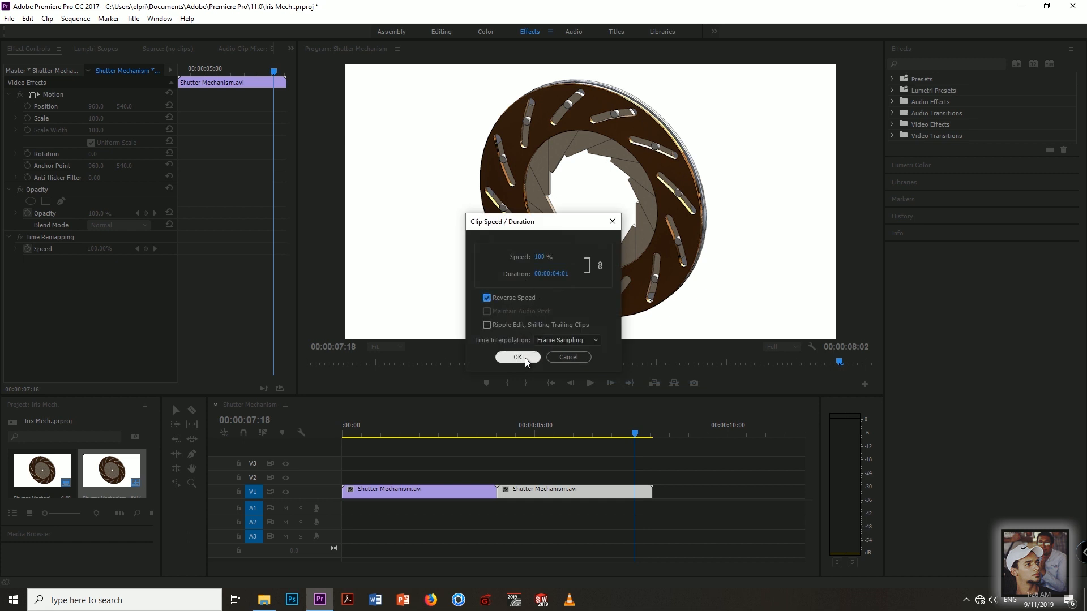
left_click(517, 357)
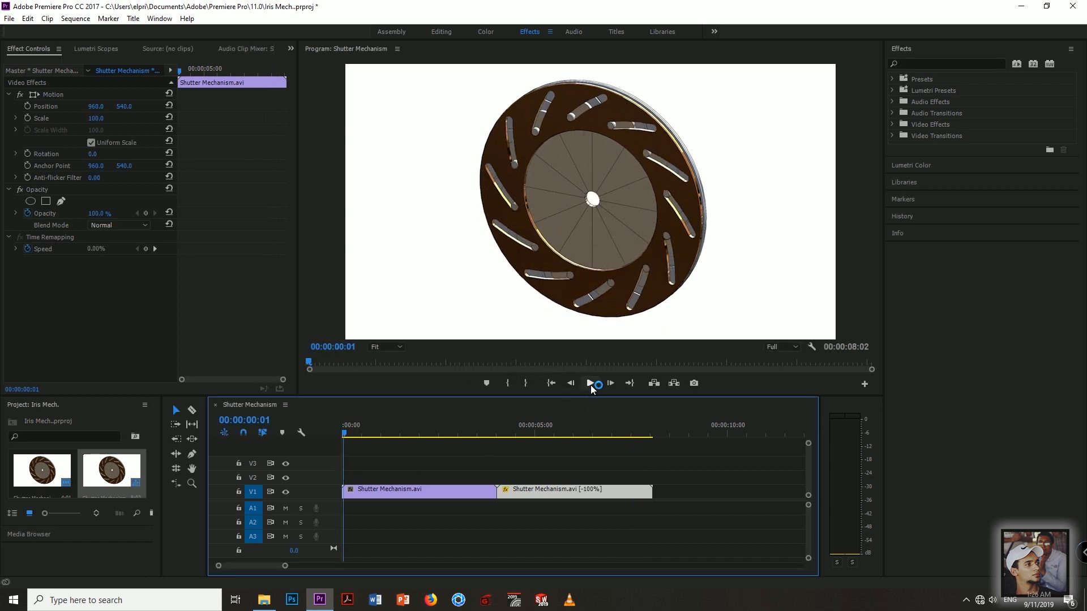
left_click(590, 382)
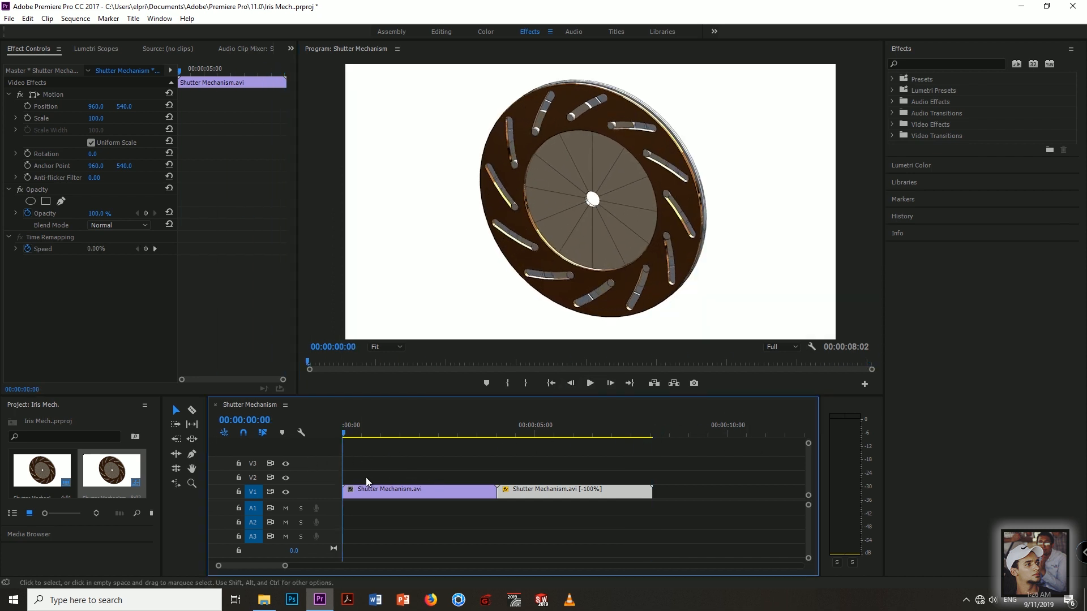
- Add cross dissolve transitions at the start and end of the sequence
right_click(346, 491)
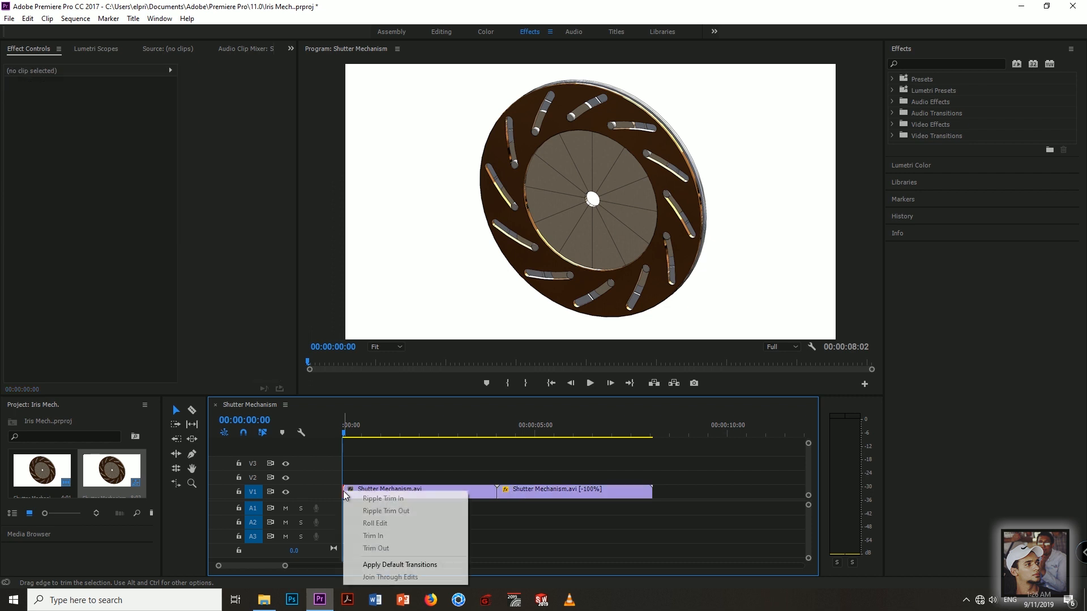
mouse_move(377, 564)
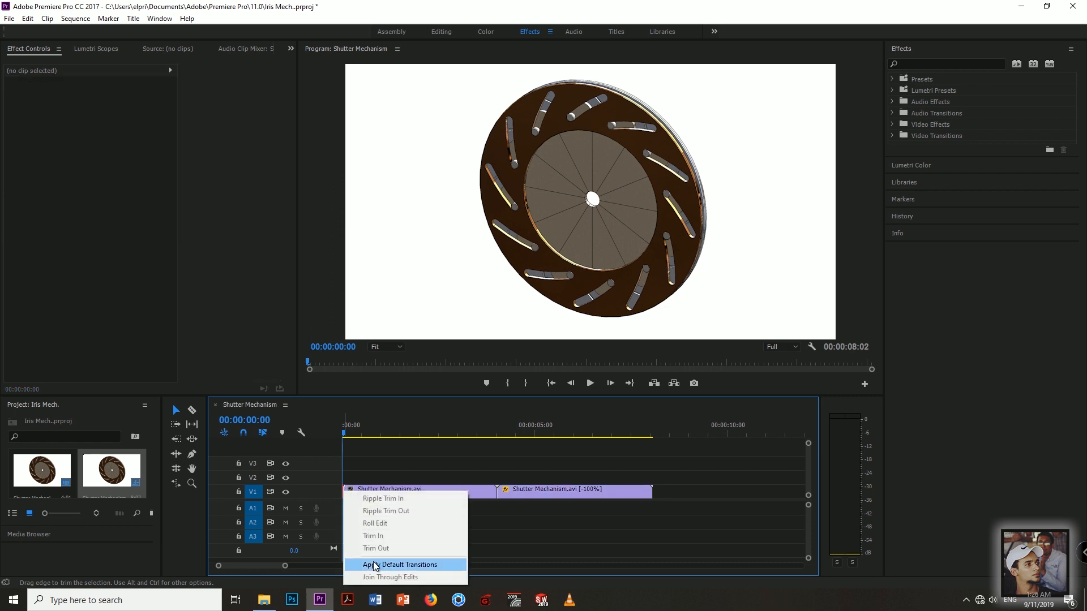
mouse_move(355, 538)
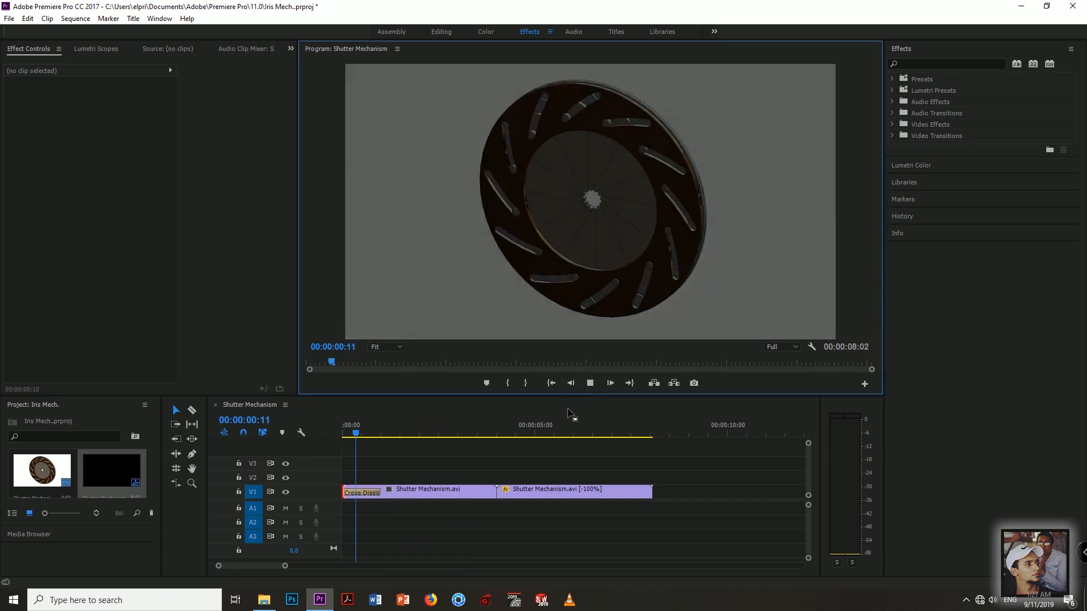
left_click(433, 433)
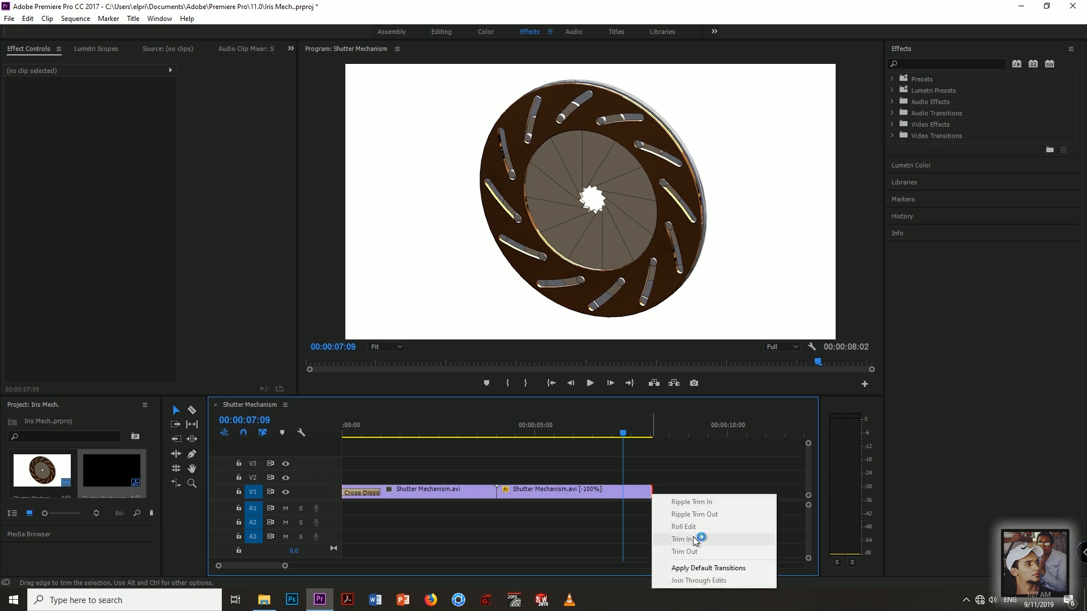
left_click(707, 569)
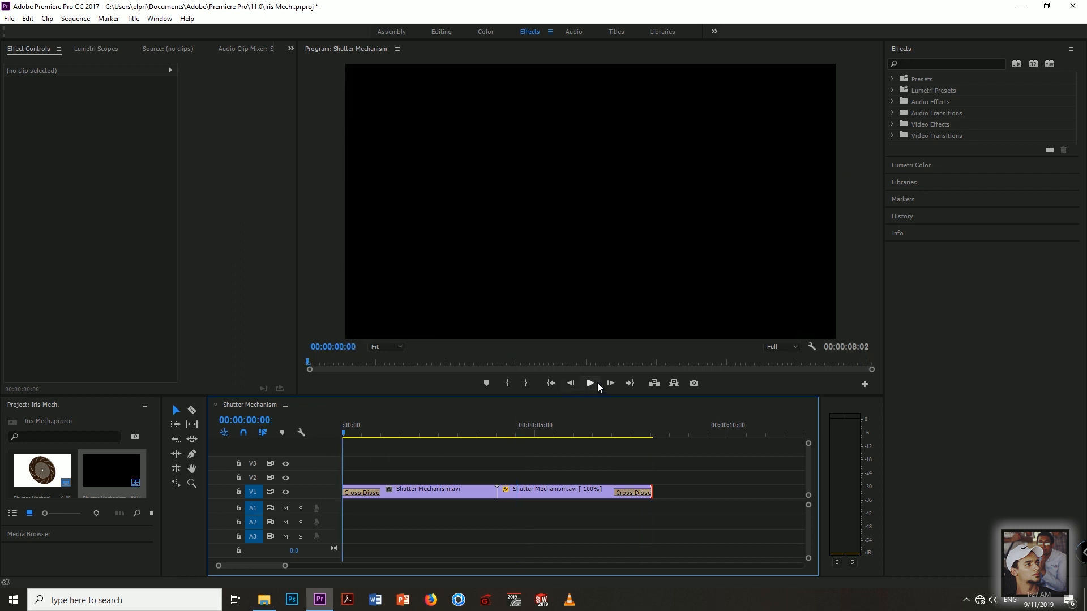
- Play the sequence through from the opening fade and pause near the end
left_click(590, 382)
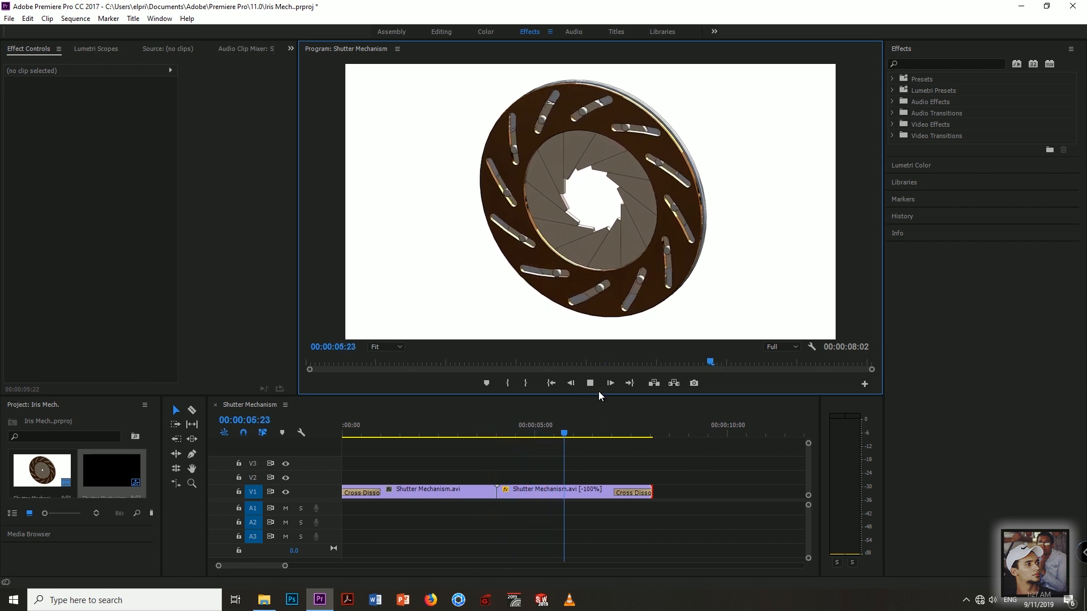
left_click(590, 383)
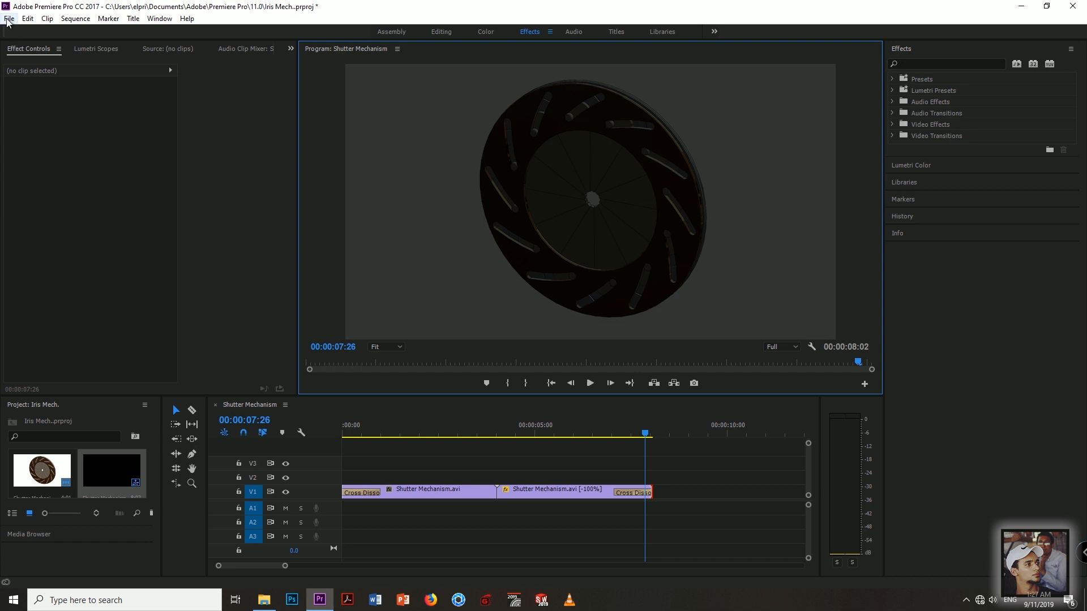
- Export Media as H.264 with target 30 / max 50 Mbps, VBR 2 pass
left_click(8, 18)
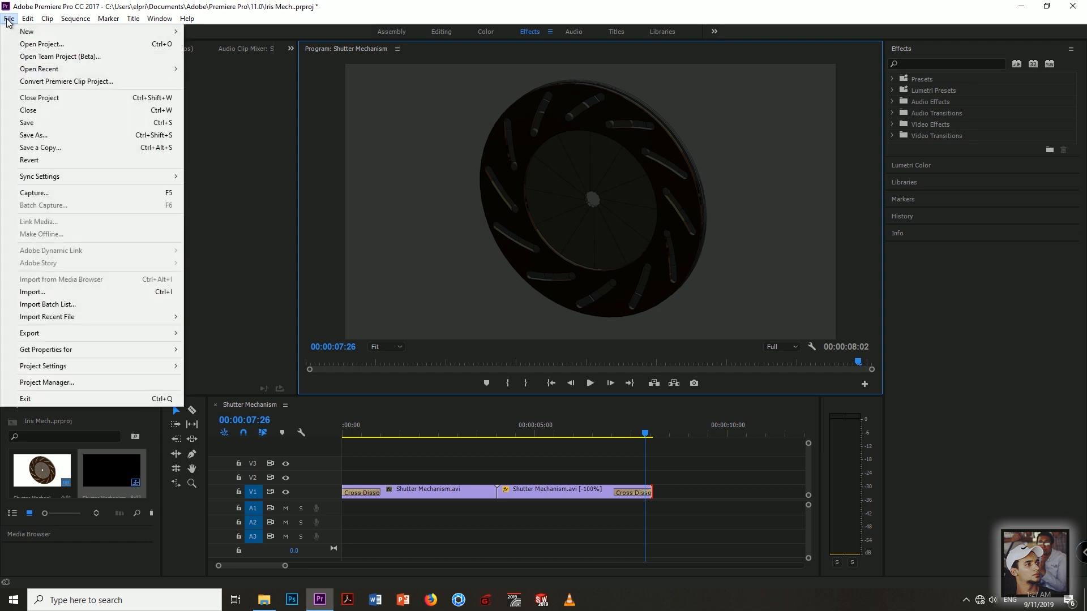
mouse_move(56, 333)
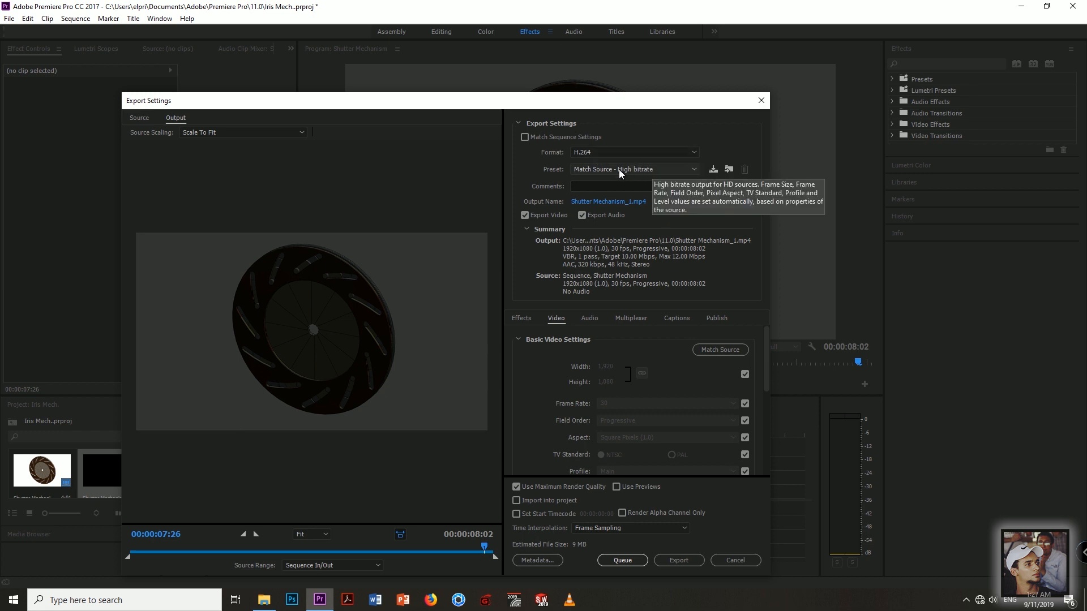
mouse_move(740, 290)
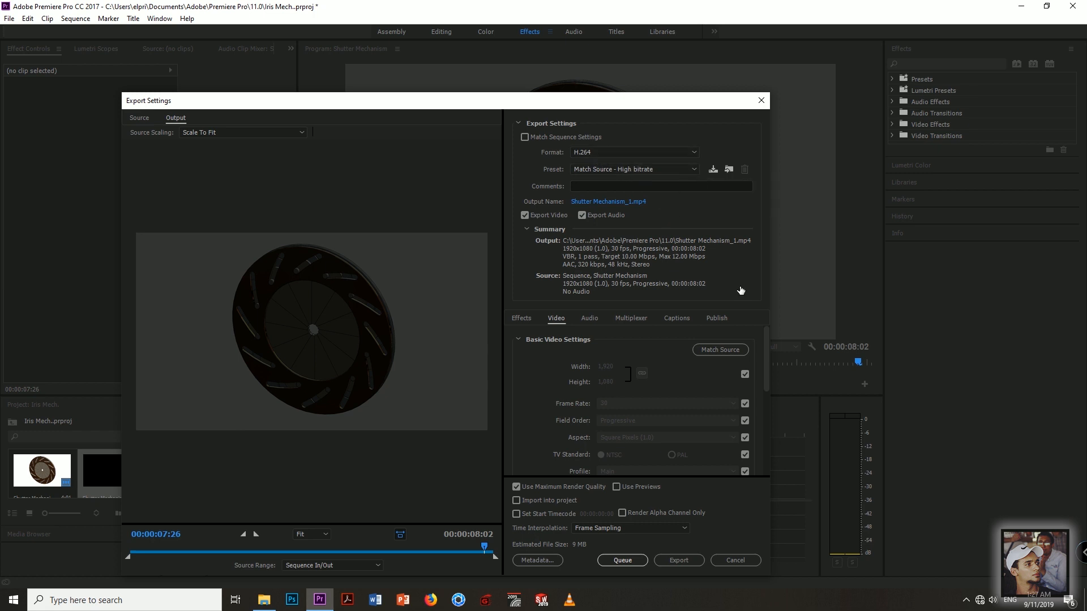
scroll("down", 3)
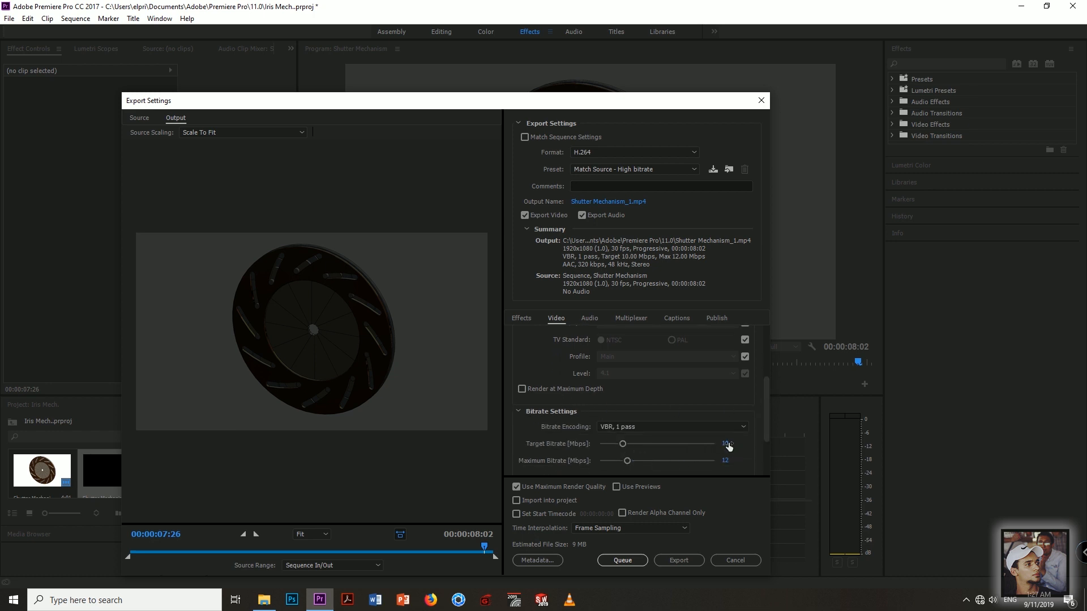
left_click(727, 443)
type("30")
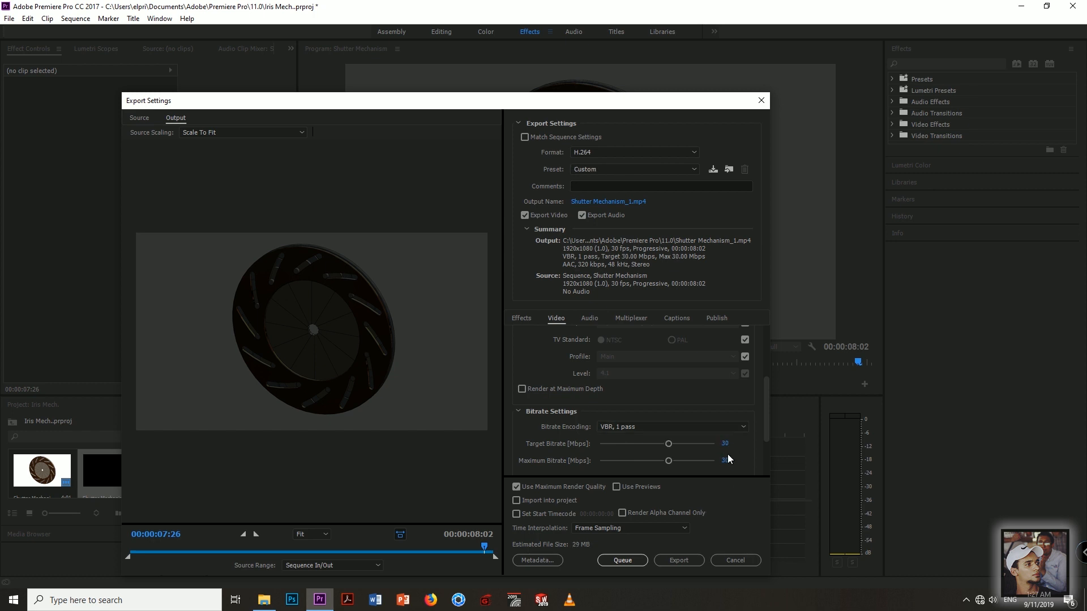
left_click_drag(668, 460, 714, 461)
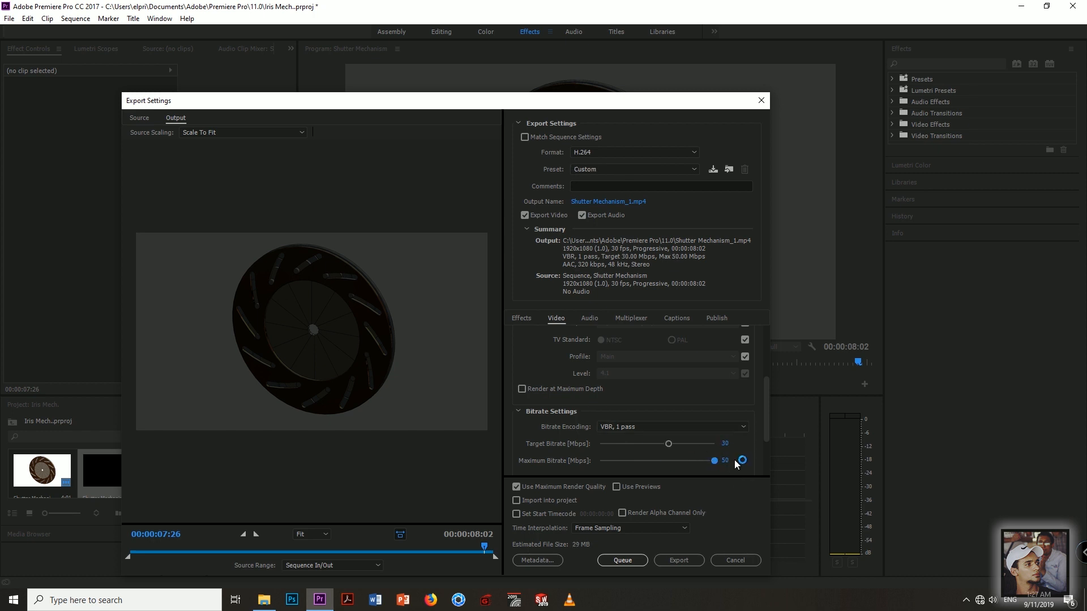
mouse_move(688, 427)
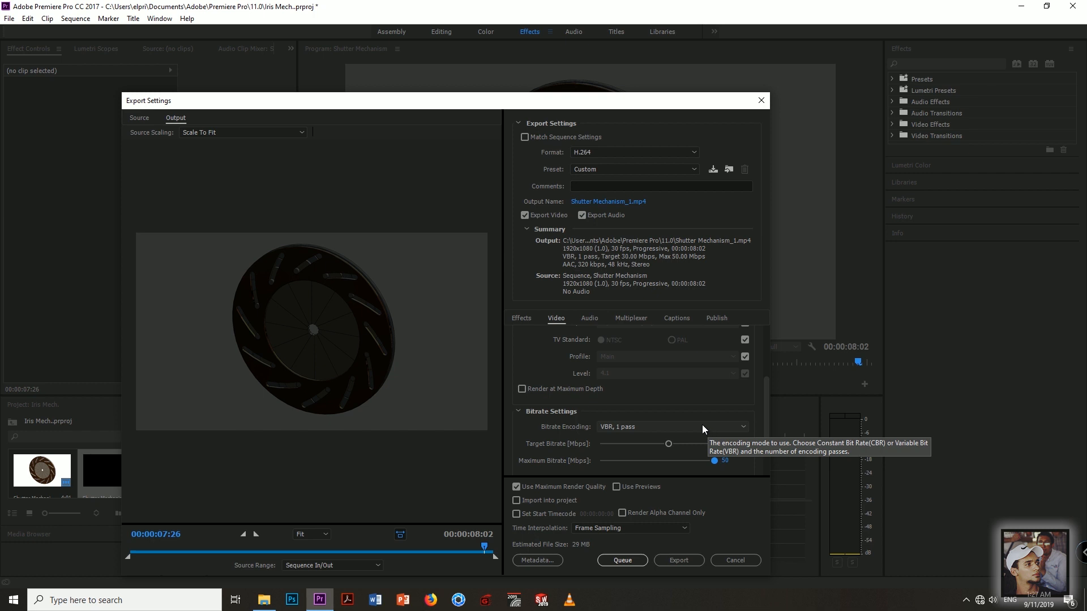
mouse_move(585, 450)
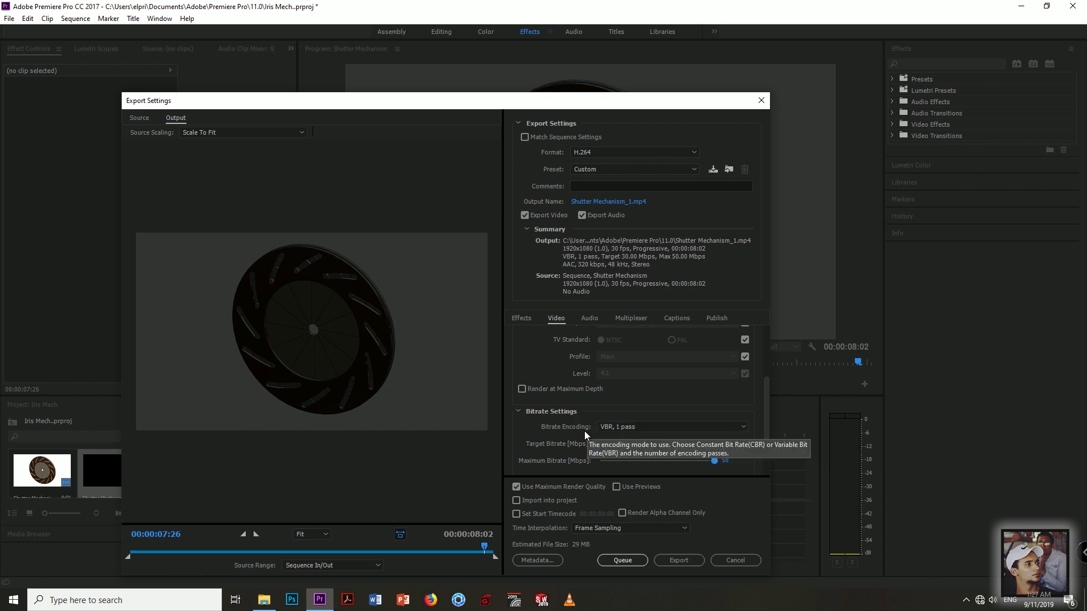
left_click(673, 427)
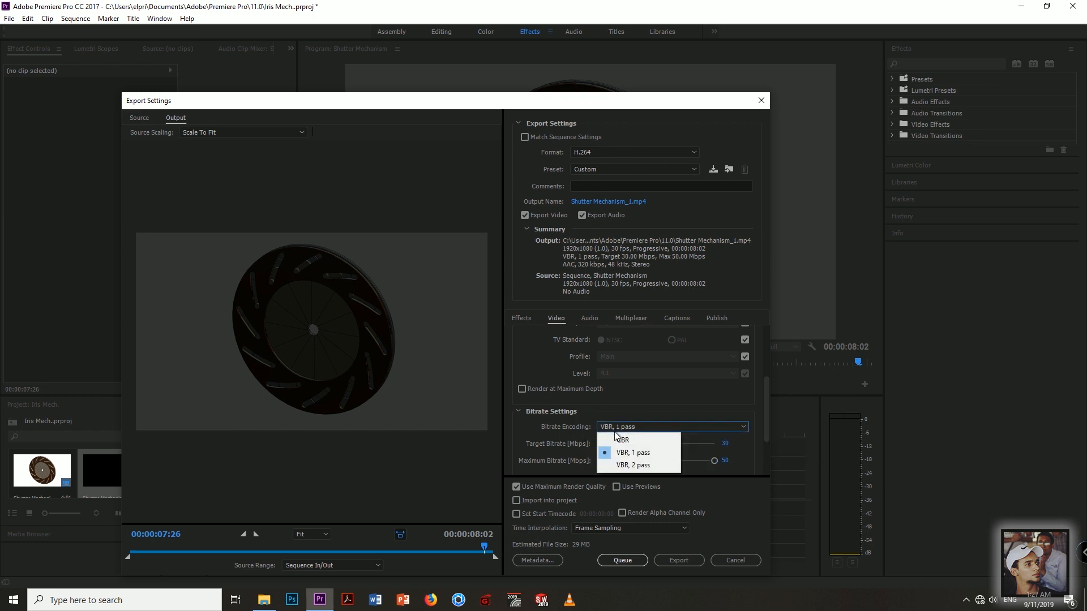
left_click(633, 464)
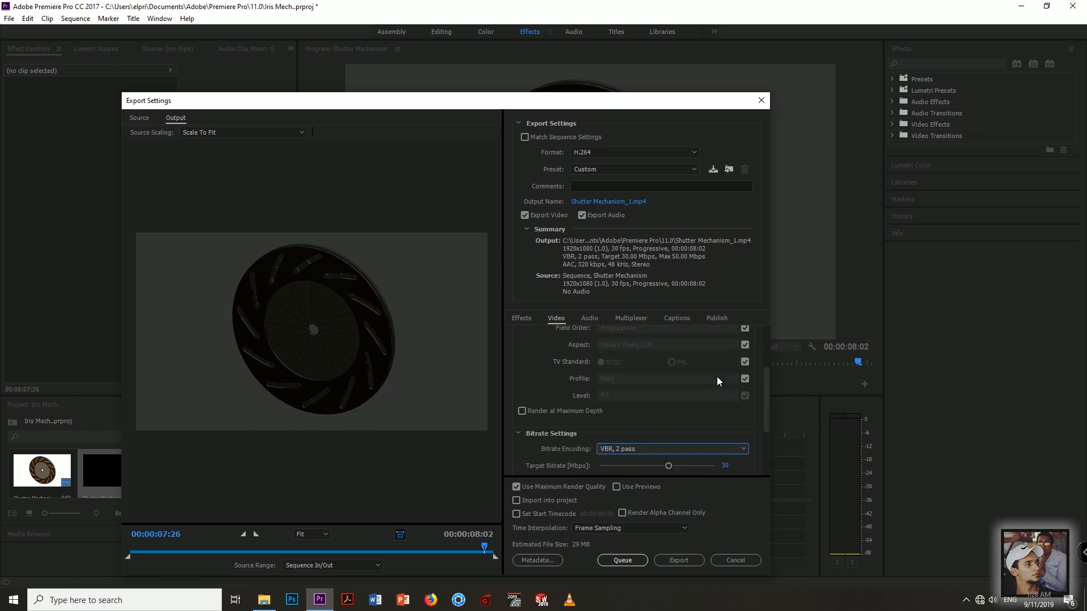
- Set Level 5.2, enable Render at Maximum Depth and export the MP4
left_click(666, 378)
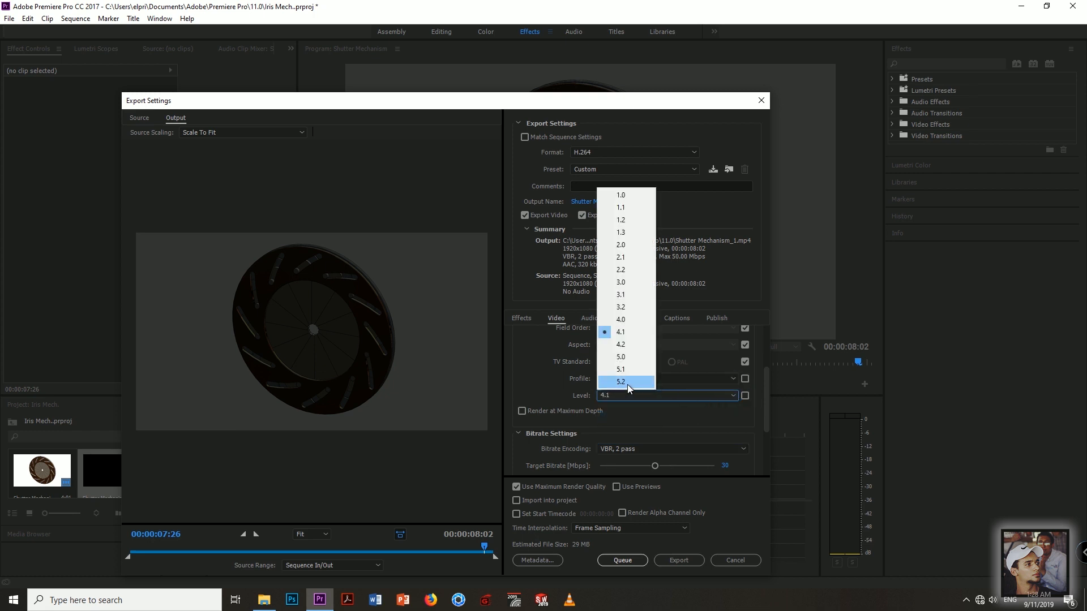
left_click(621, 382)
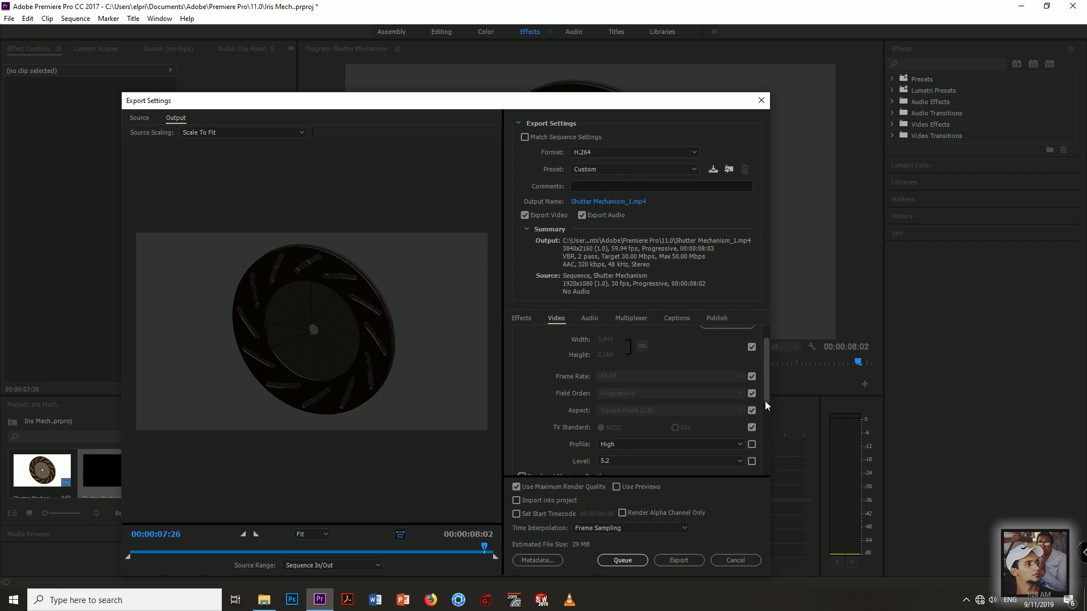
scroll("down", 3)
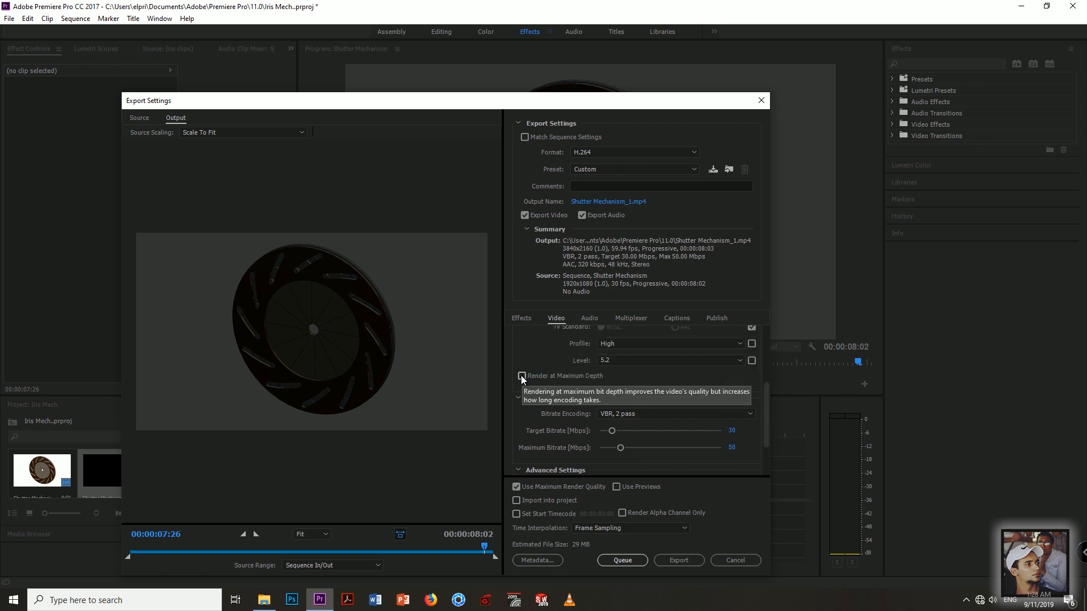
left_click(521, 376)
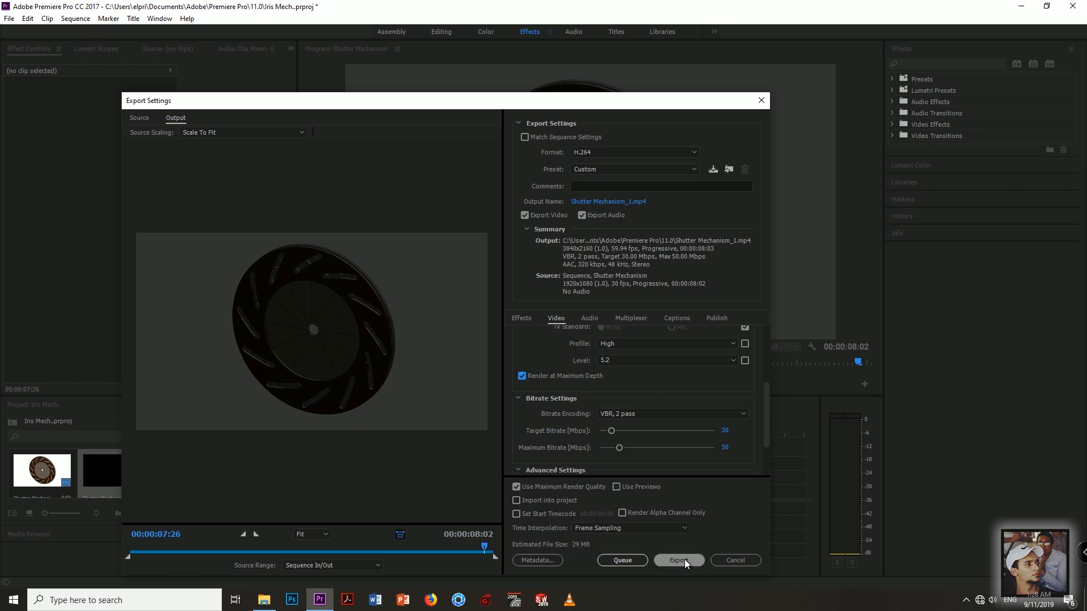
mouse_move(686, 564)
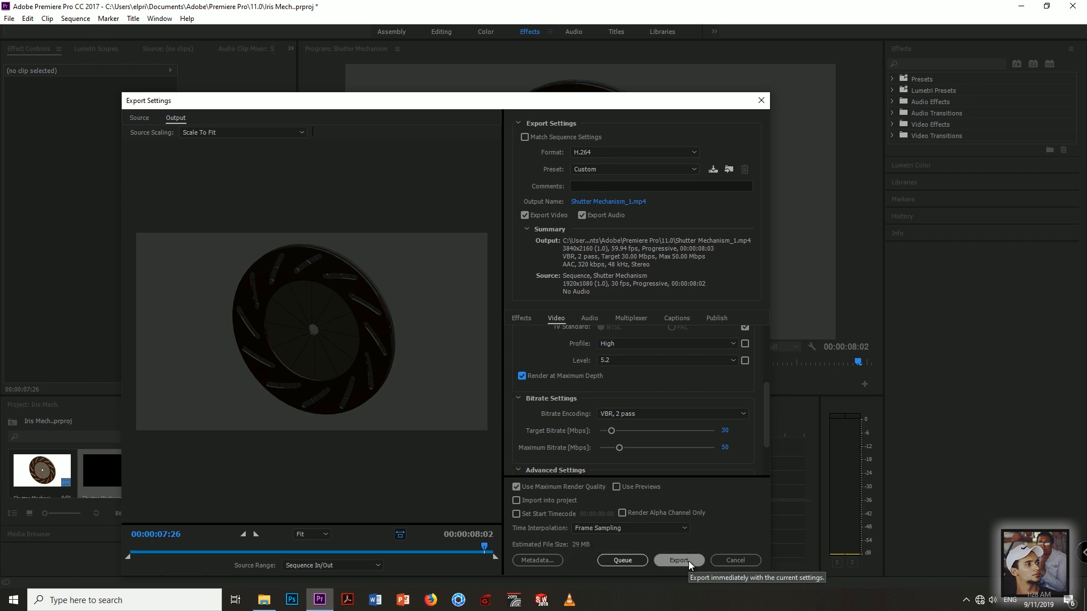
left_click(678, 560)
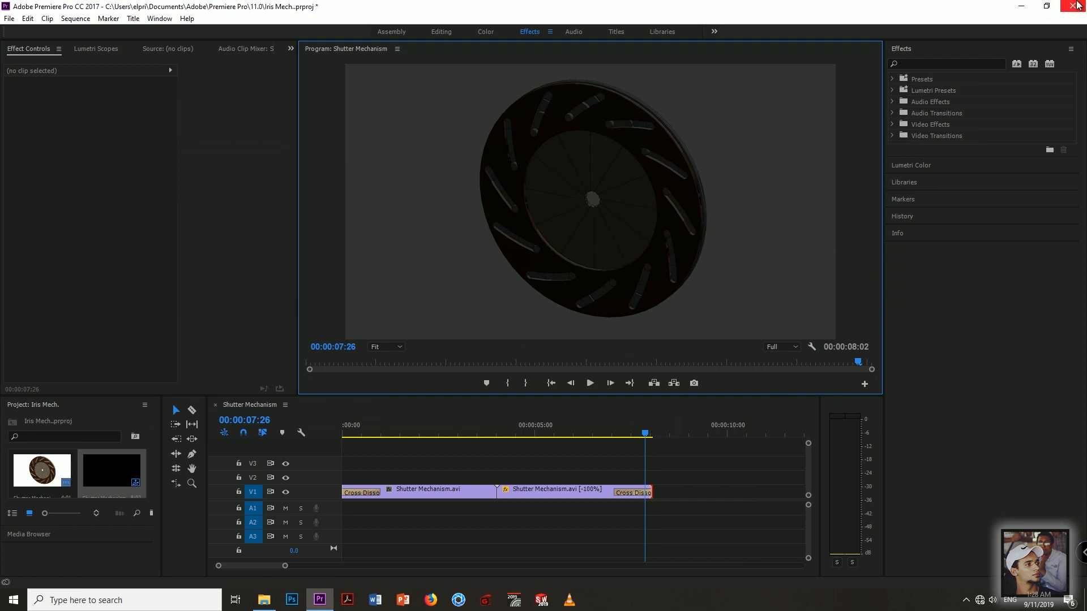
- Close Premiere and browse to Documents > Adobe > Premiere Pro
left_click(264, 600)
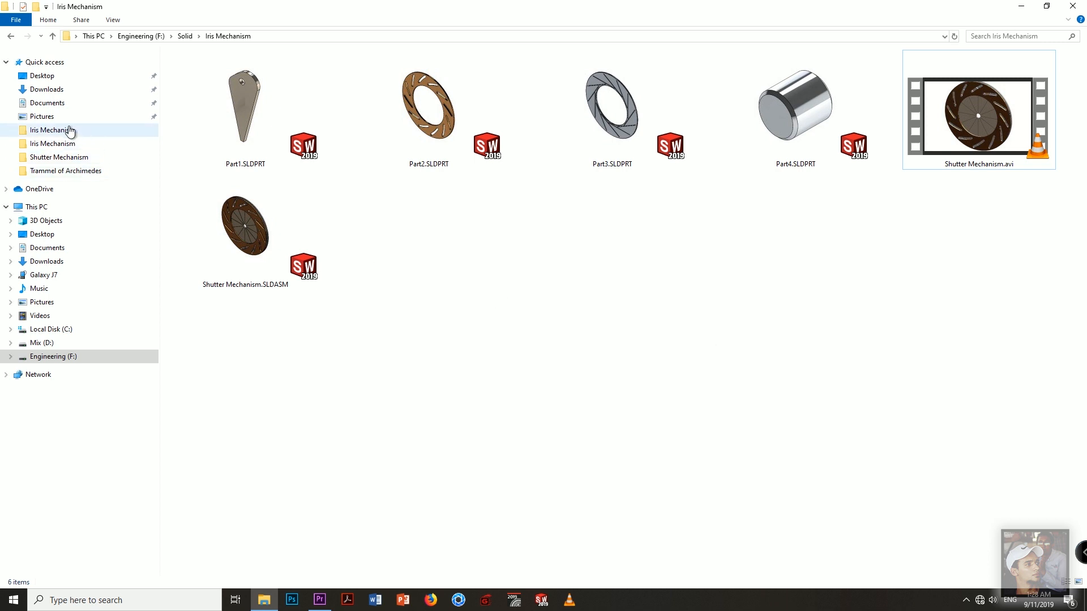
left_click(47, 103)
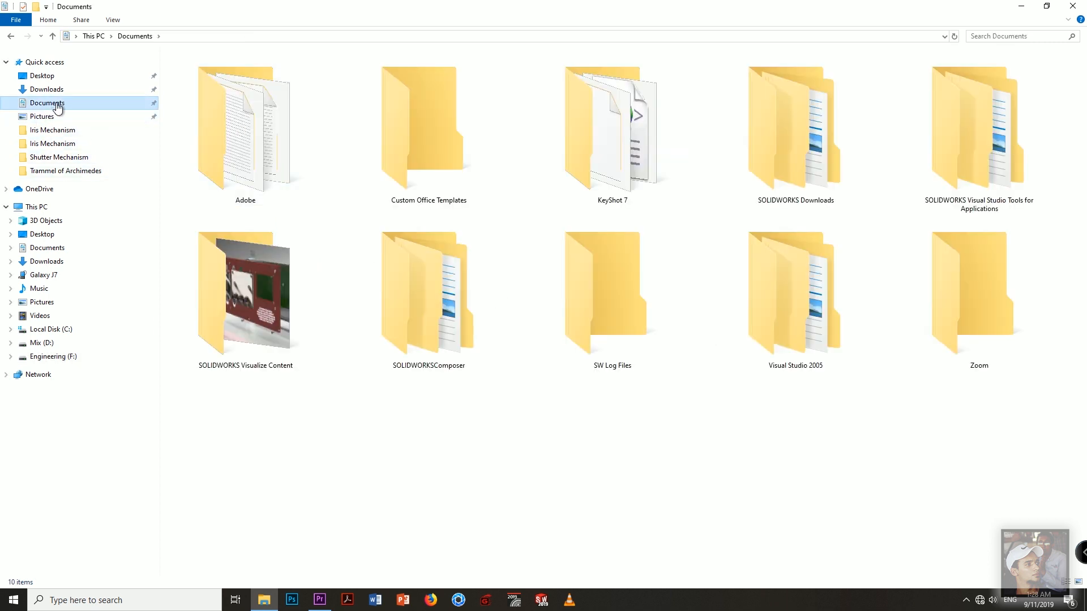
double_click(245, 136)
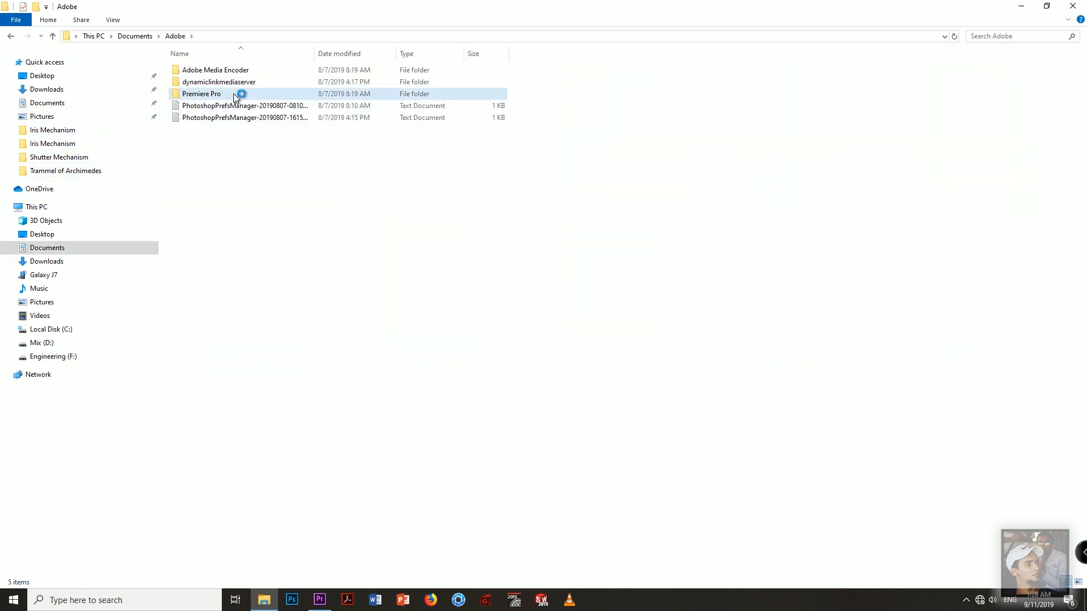
double_click(202, 94)
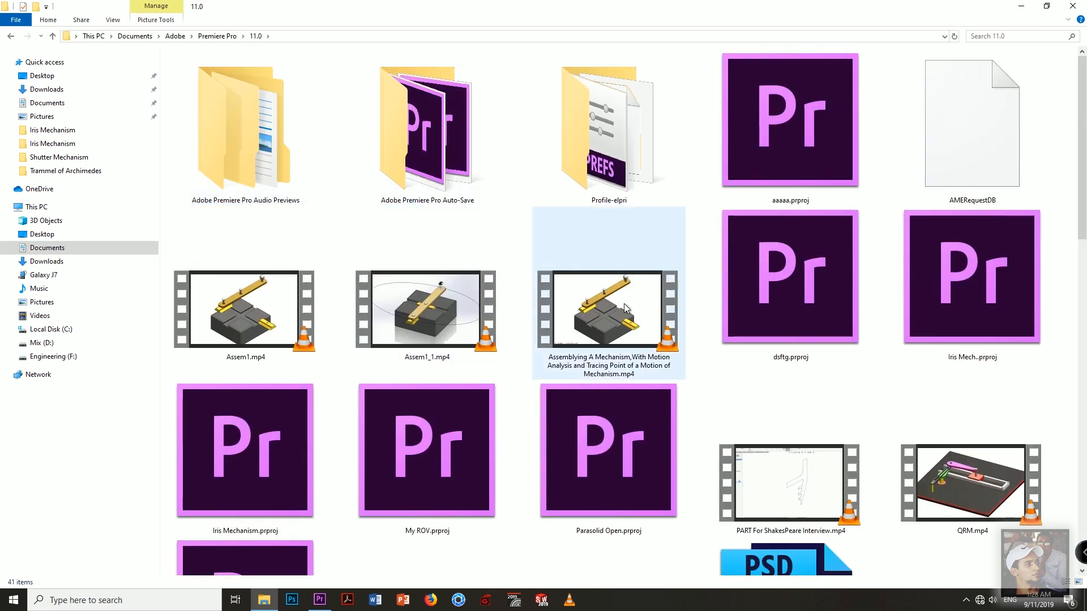
- Open Shutter Mechanism_1.mp4 from the 11.0 folder so it plays in VLC
scroll("down", 3)
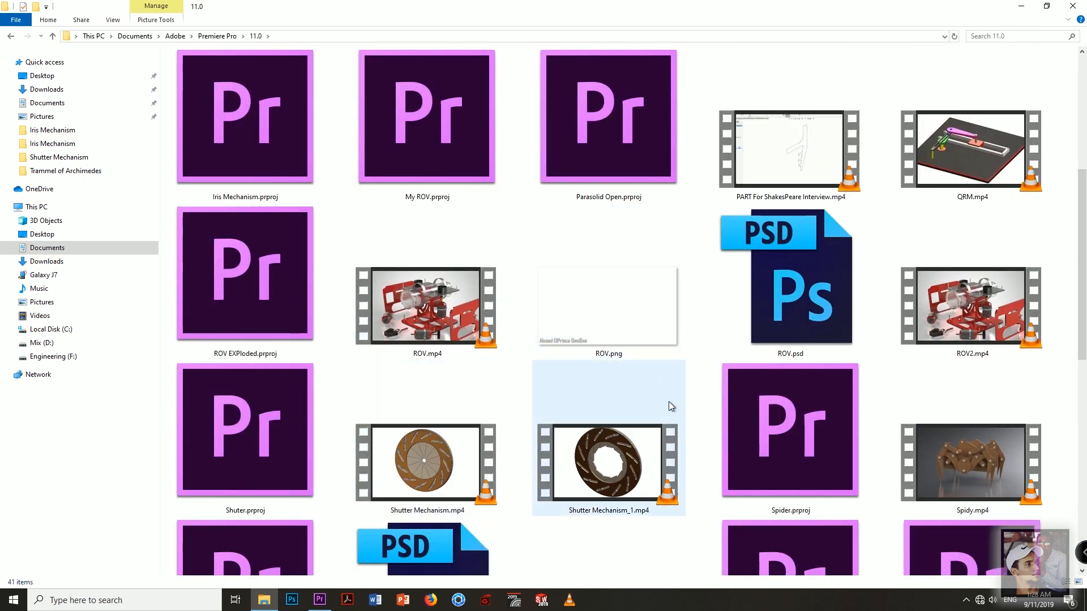
left_click(602, 460)
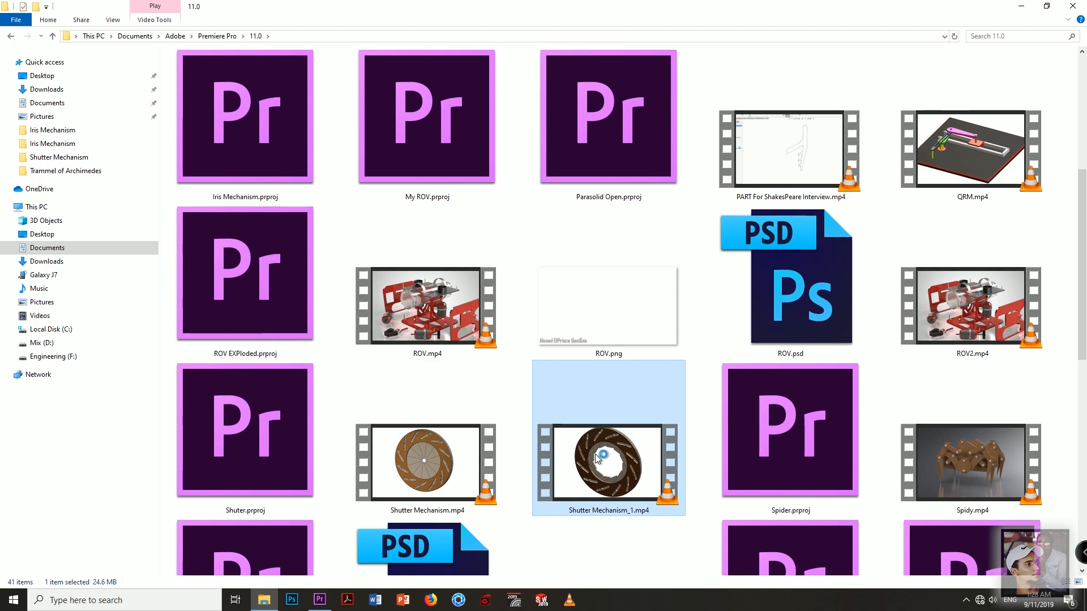
double_click(606, 464)
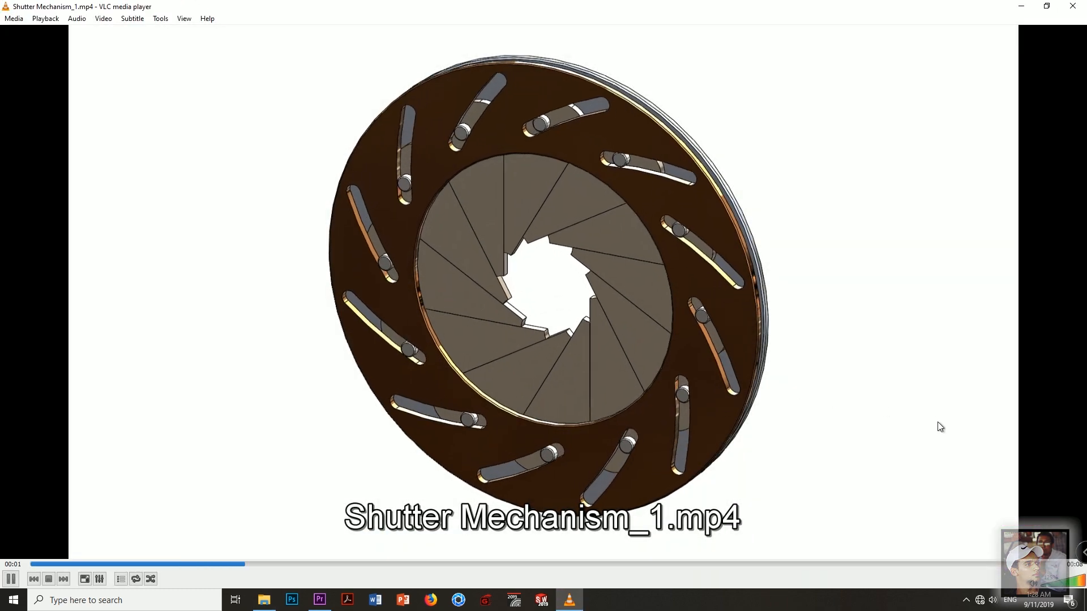